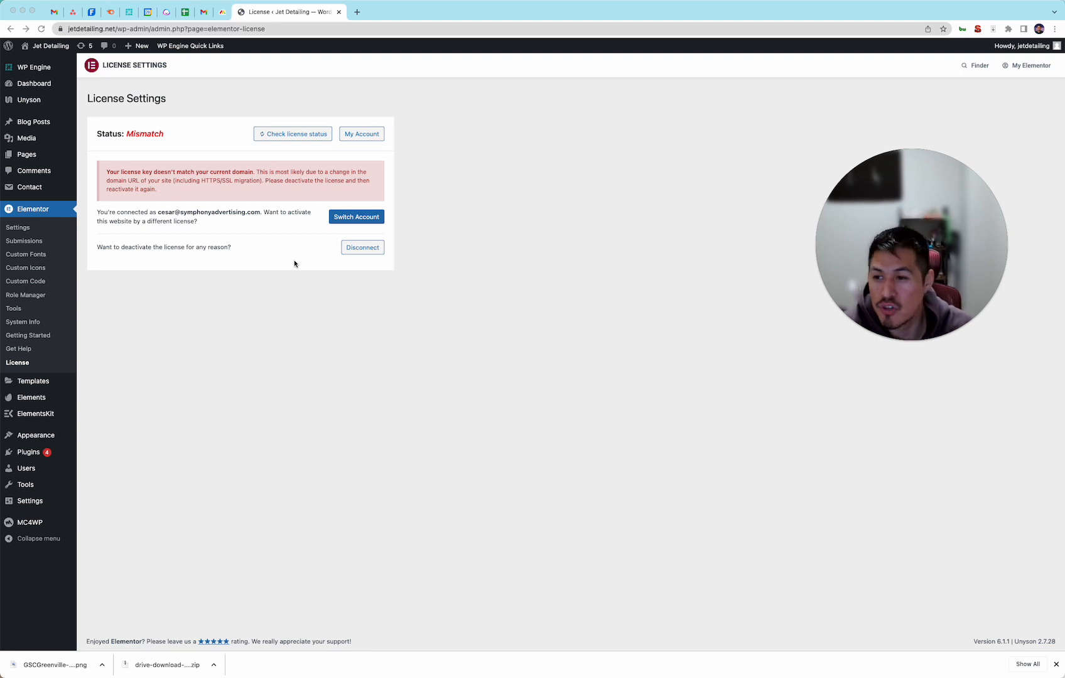
pyautogui.moveTo(365, 94)
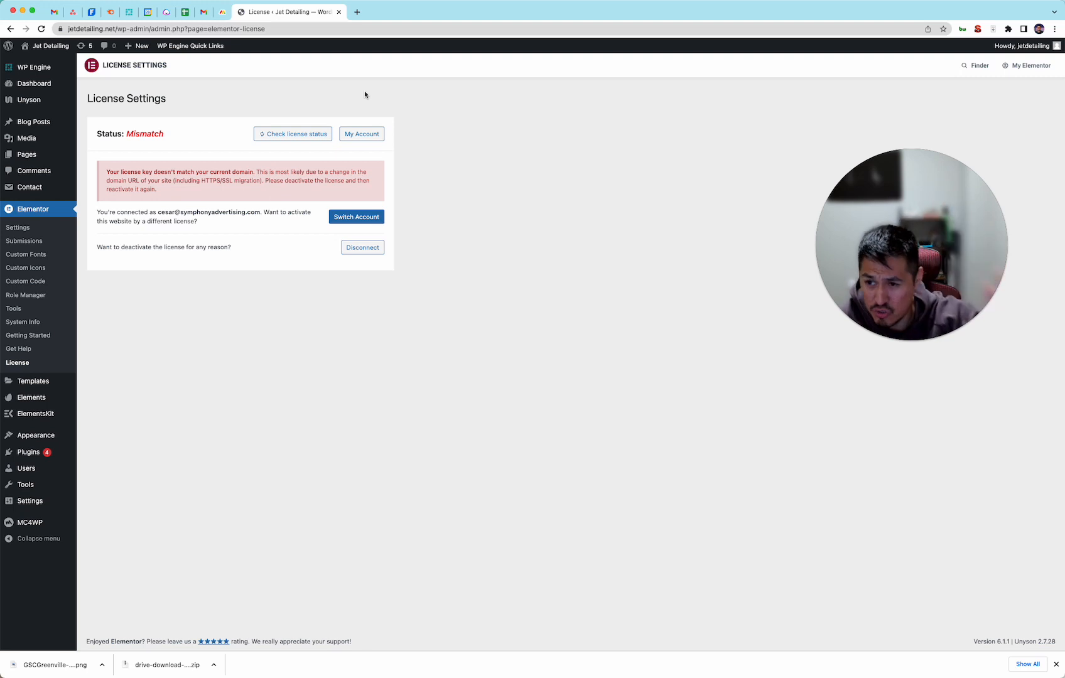
pyautogui.moveTo(277, 153)
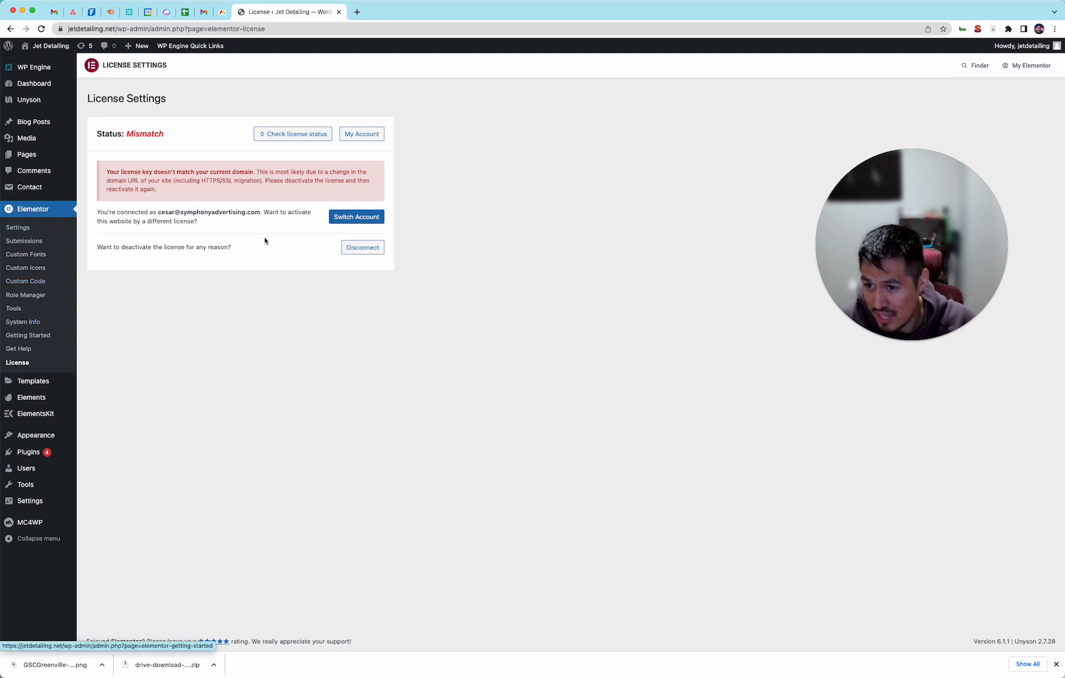
# - Switch the Elementor account and re-activate the Elementor Pro license for this site
pyautogui.click(356, 216)
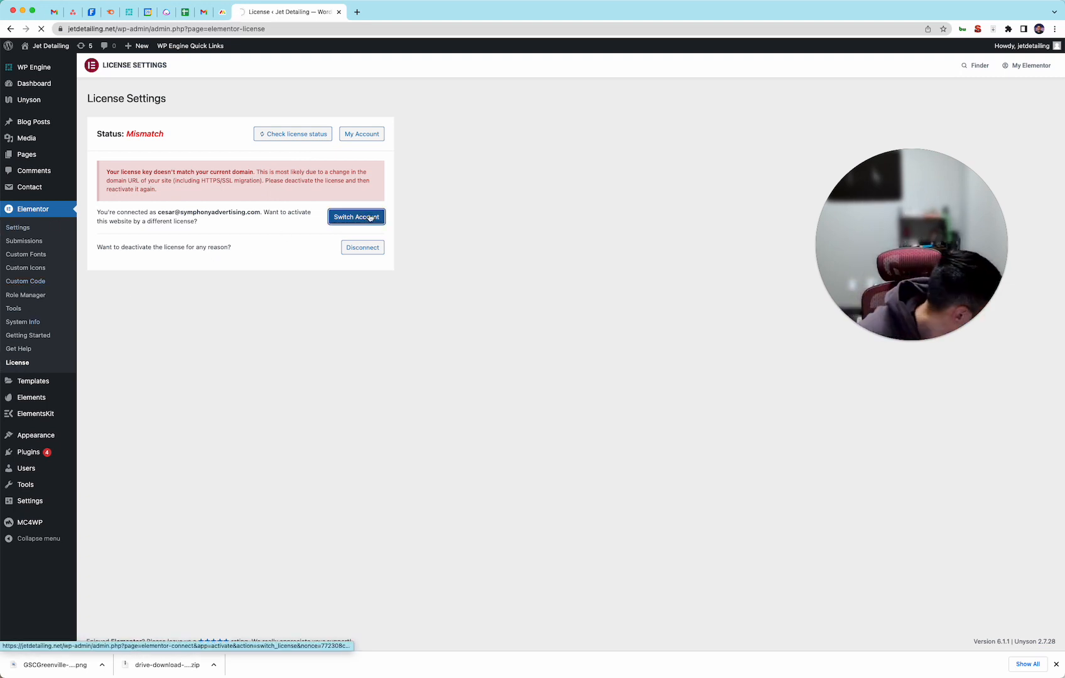
pyautogui.click(357, 217)
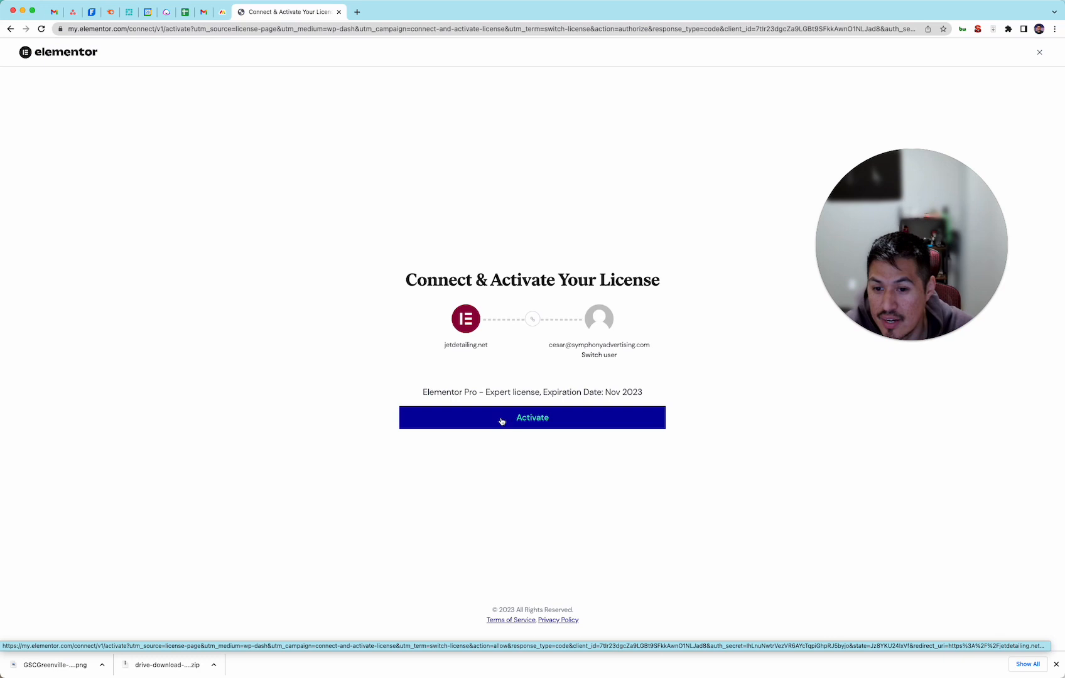
pyautogui.click(532, 417)
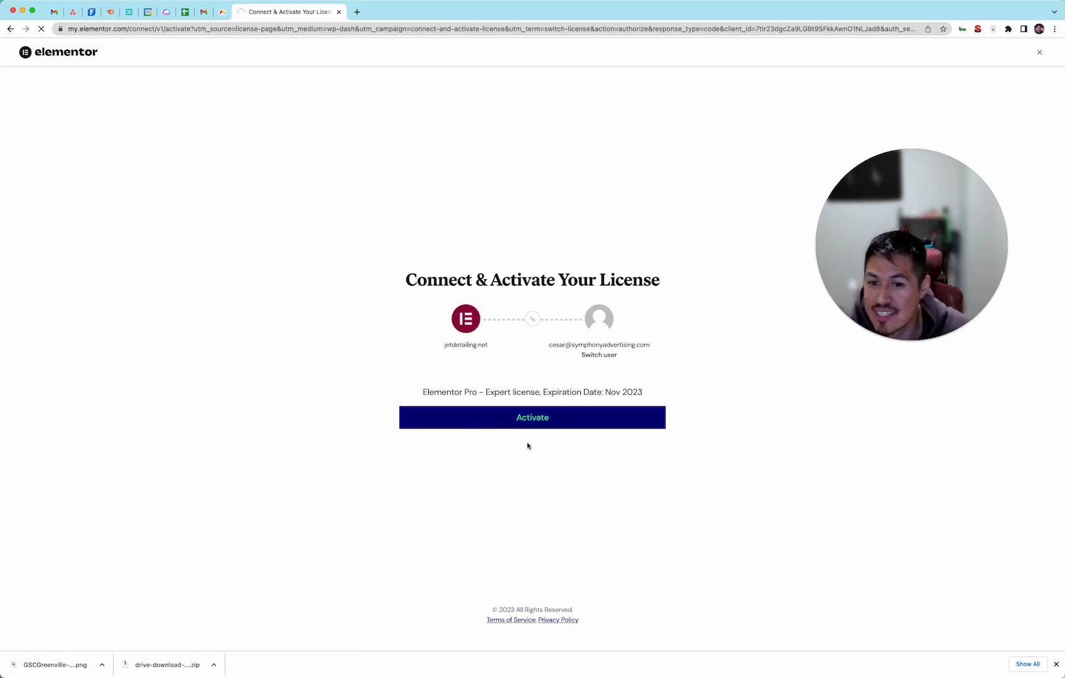
pyautogui.click(532, 417)
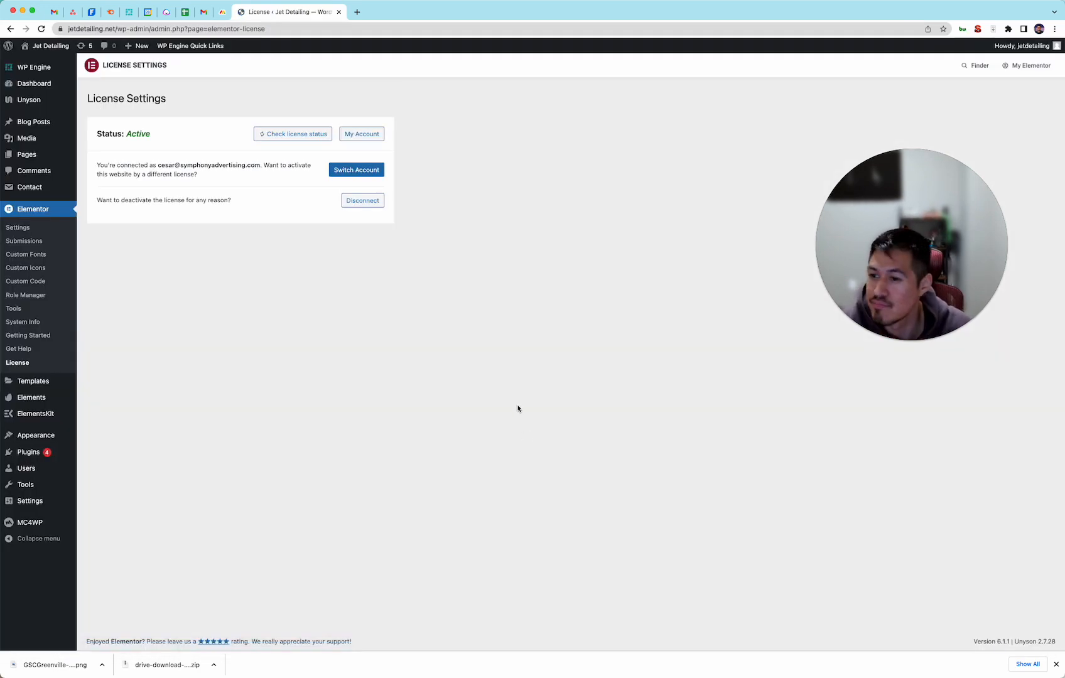
pyautogui.moveTo(511, 399)
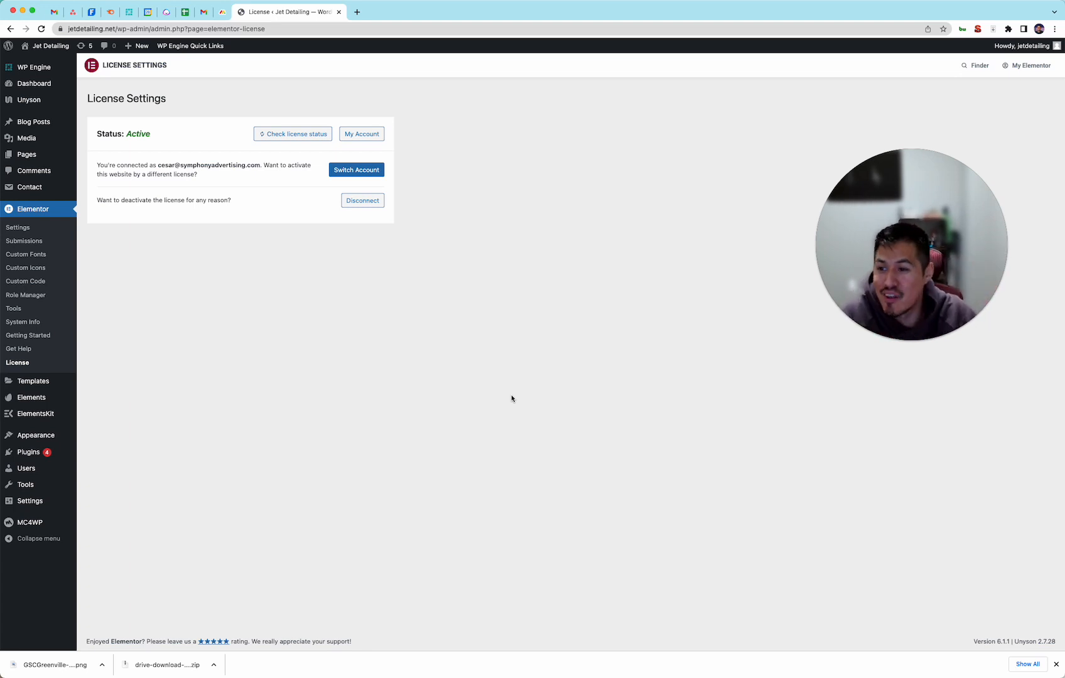
pyautogui.moveTo(300, 389)
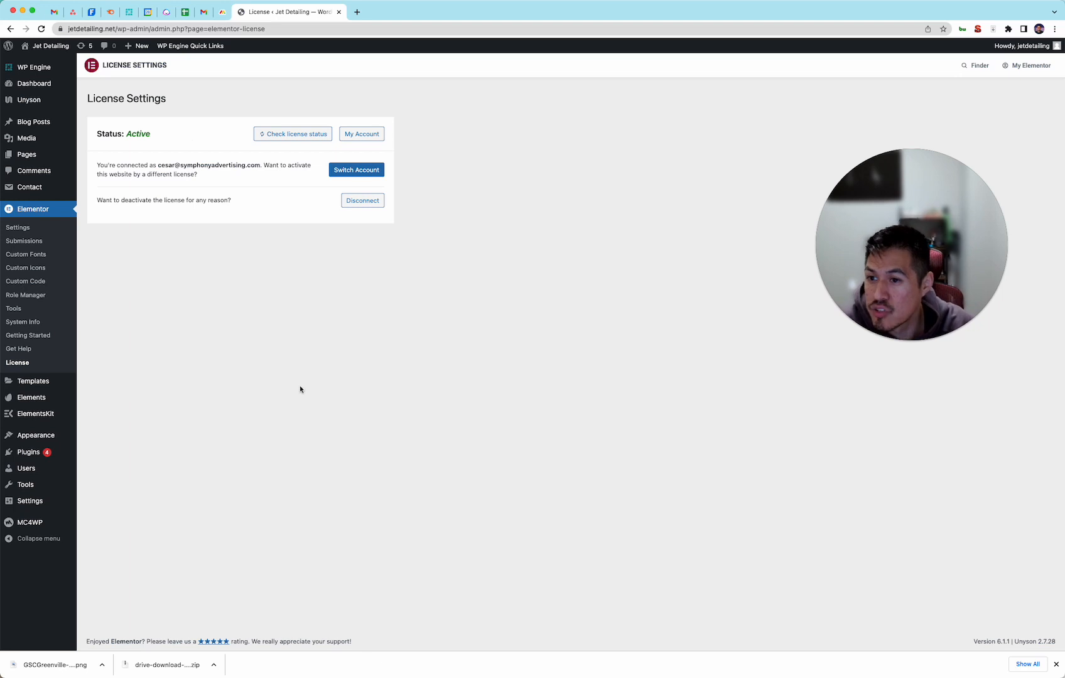
pyautogui.moveTo(194, 375)
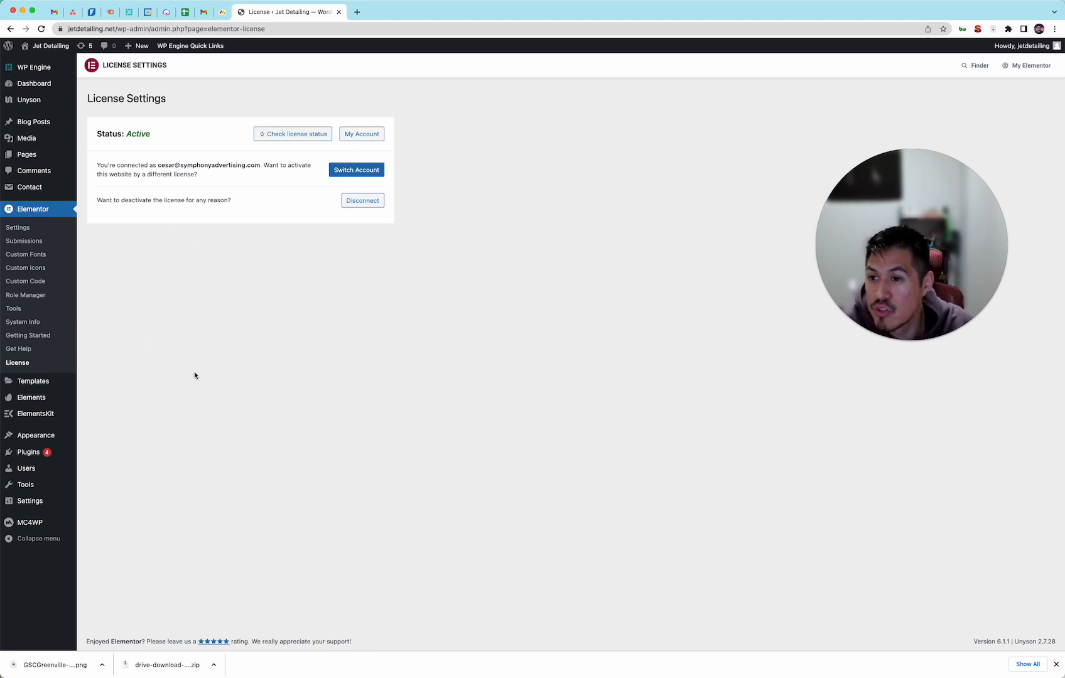
pyautogui.moveTo(127, 469)
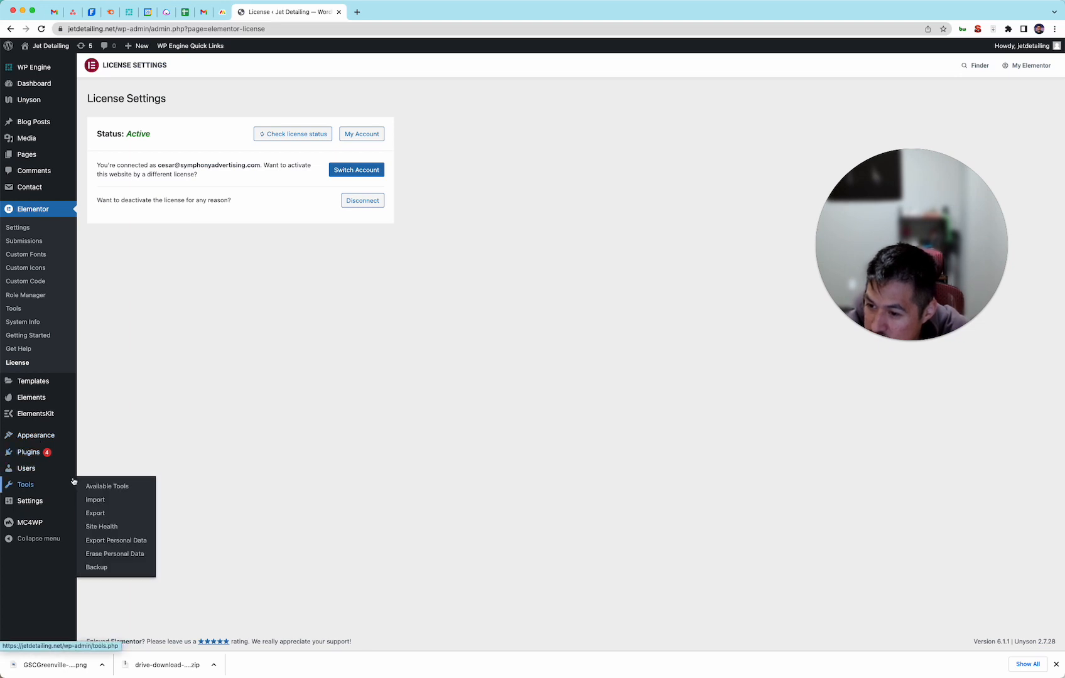
pyautogui.moveTo(101, 526)
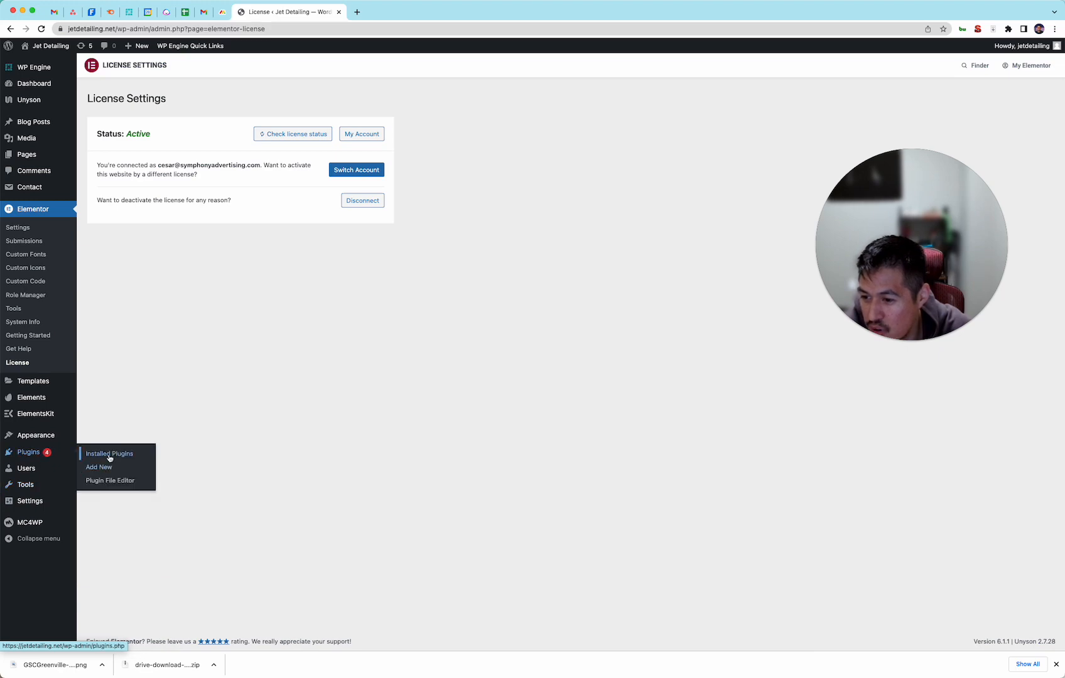
# - Search installed plugins for 'site kit', find none, and search the Plugin Directory instead
pyautogui.click(110, 454)
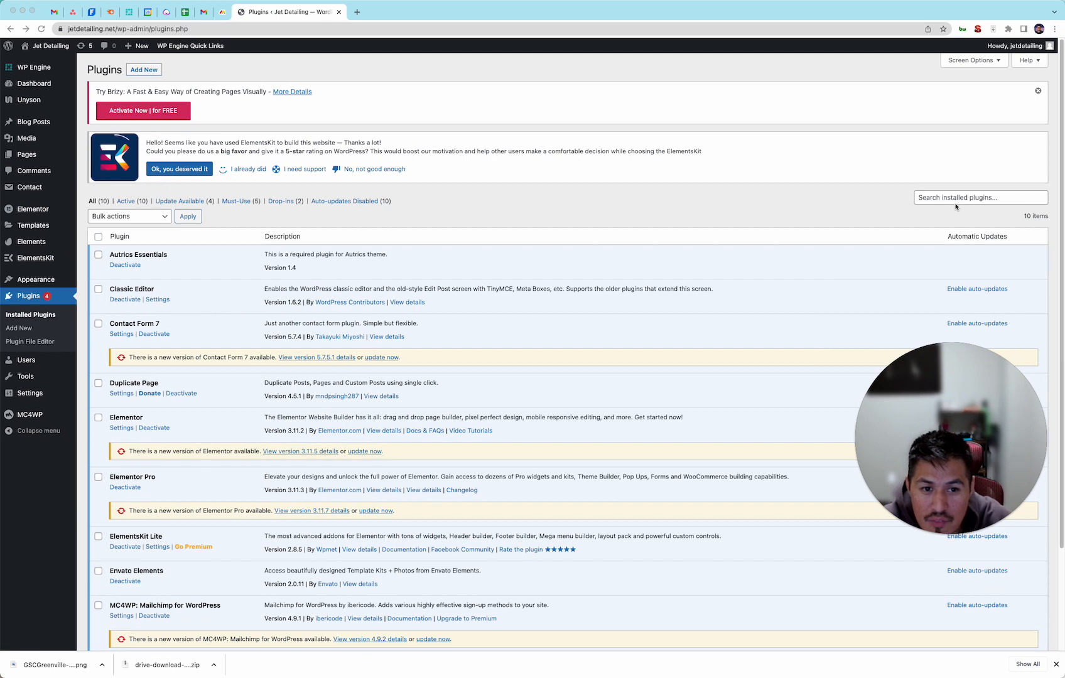
pyautogui.click(980, 198)
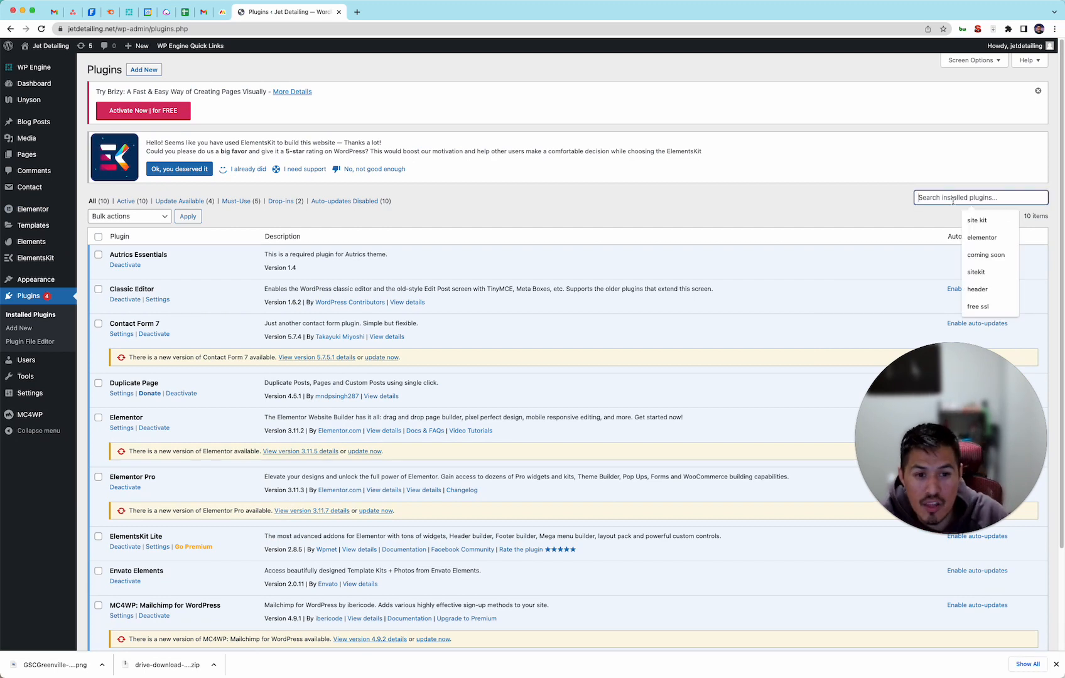
pyautogui.write('sit')
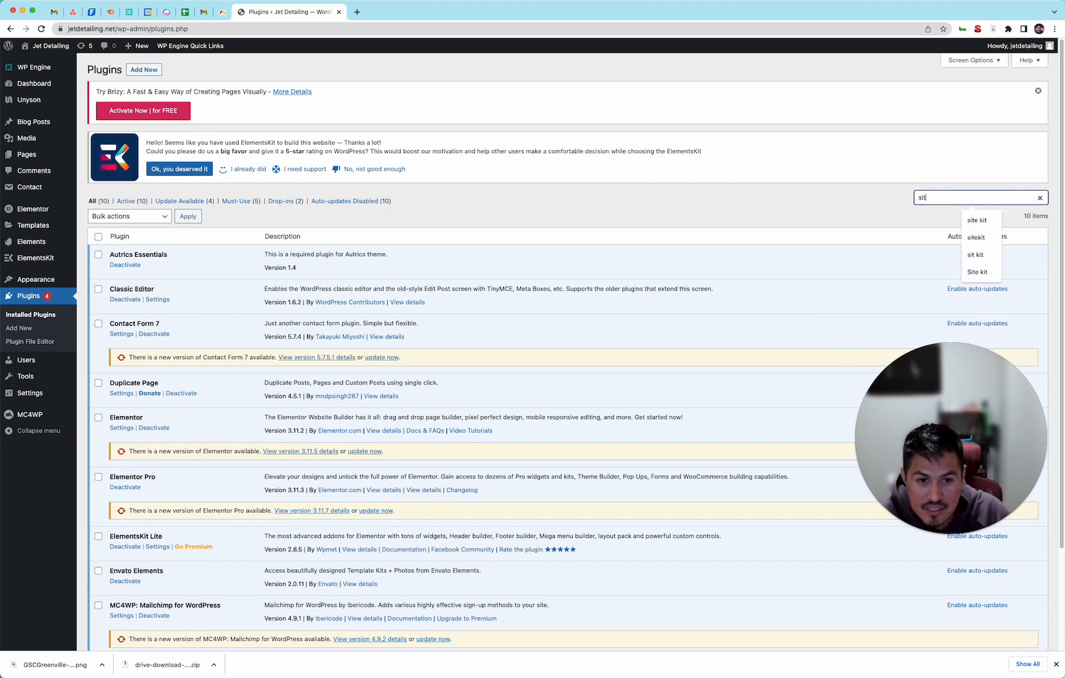
pyautogui.write('e kit')
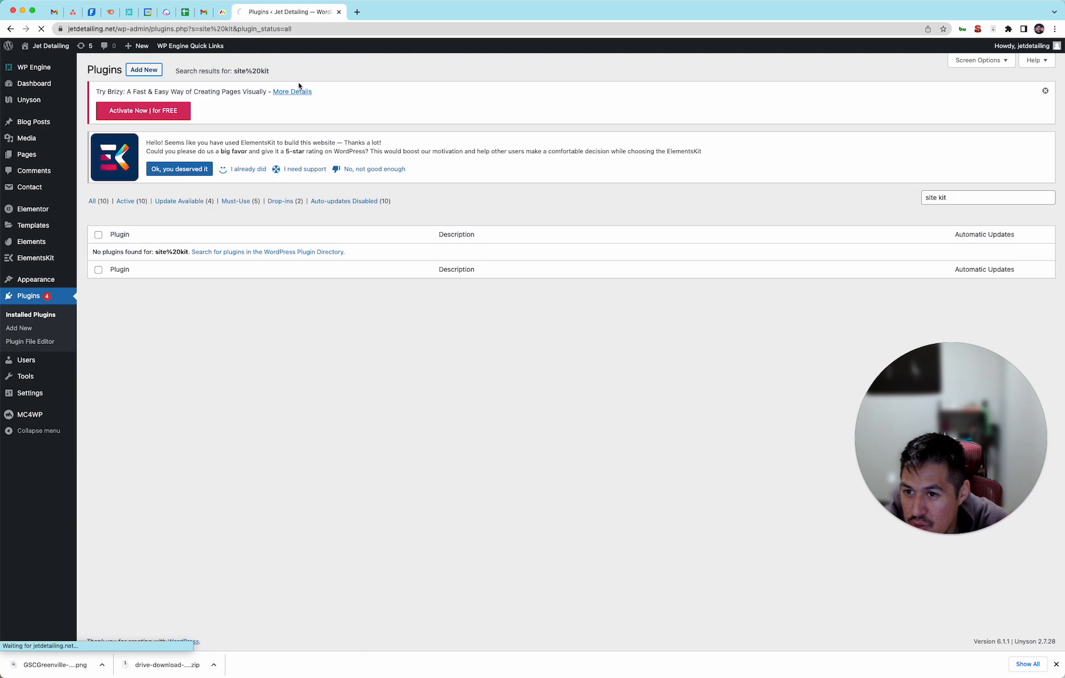
pyautogui.click(143, 70)
pyautogui.write('site kit')
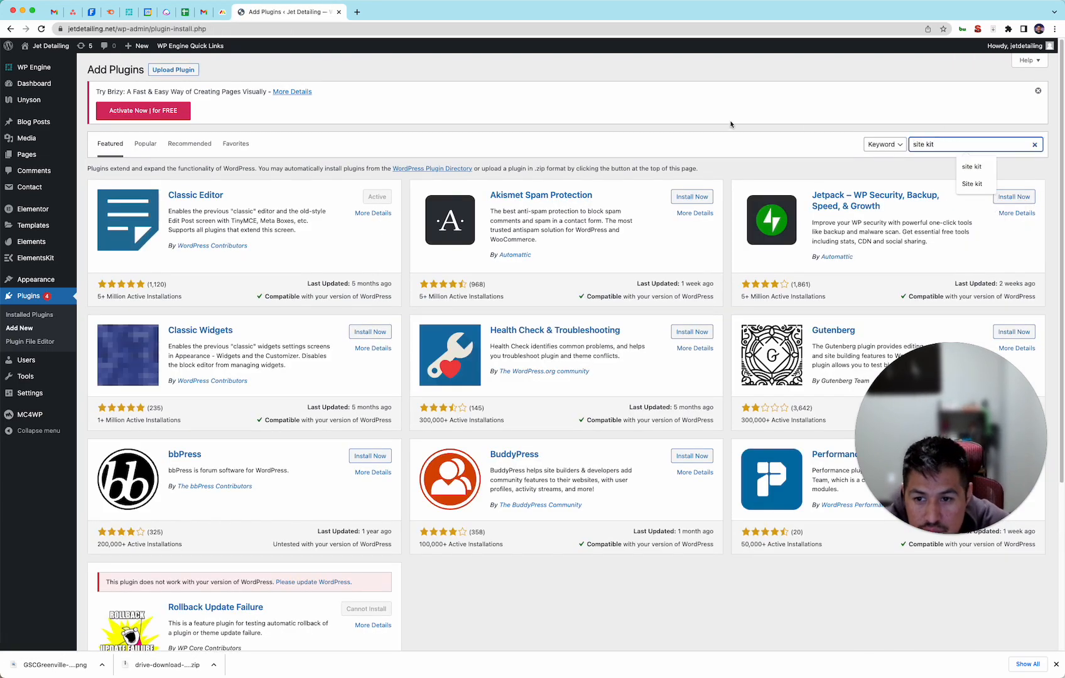
# - Install and activate the Site Kit by Google plugin from the directory results
pyautogui.press('Return')
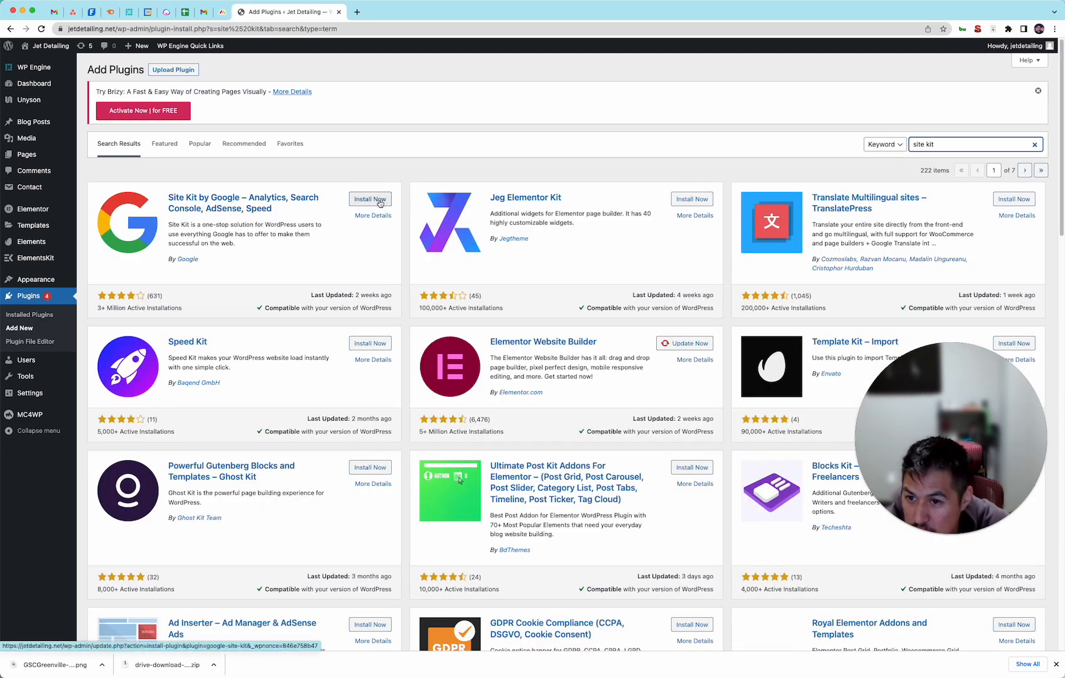
pyautogui.click(369, 199)
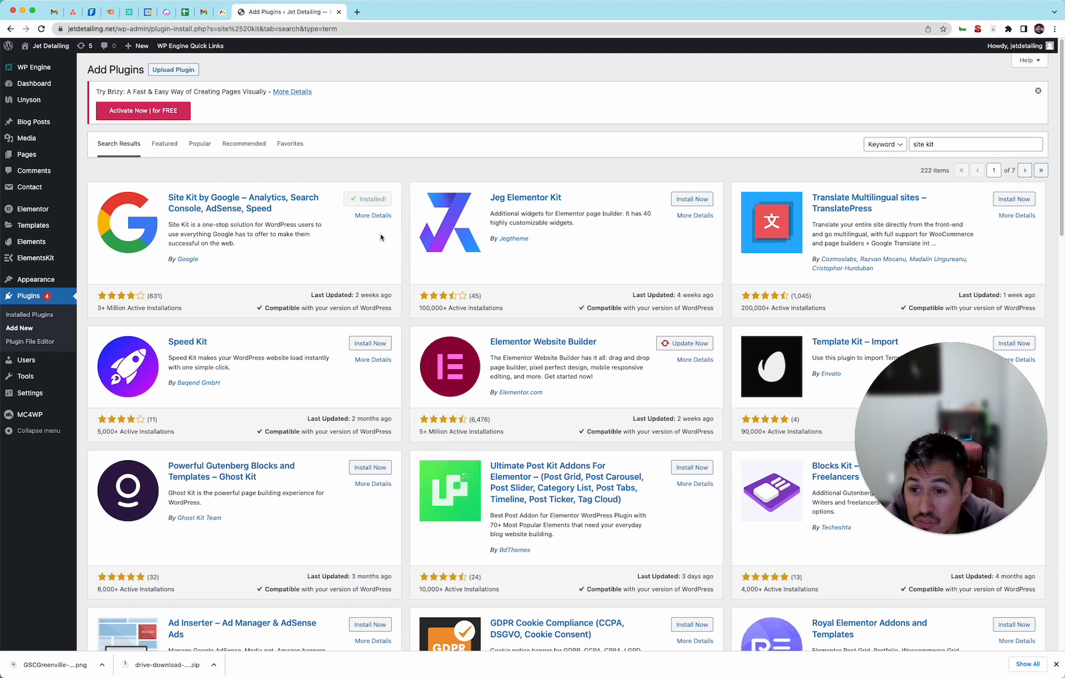
pyautogui.click(374, 199)
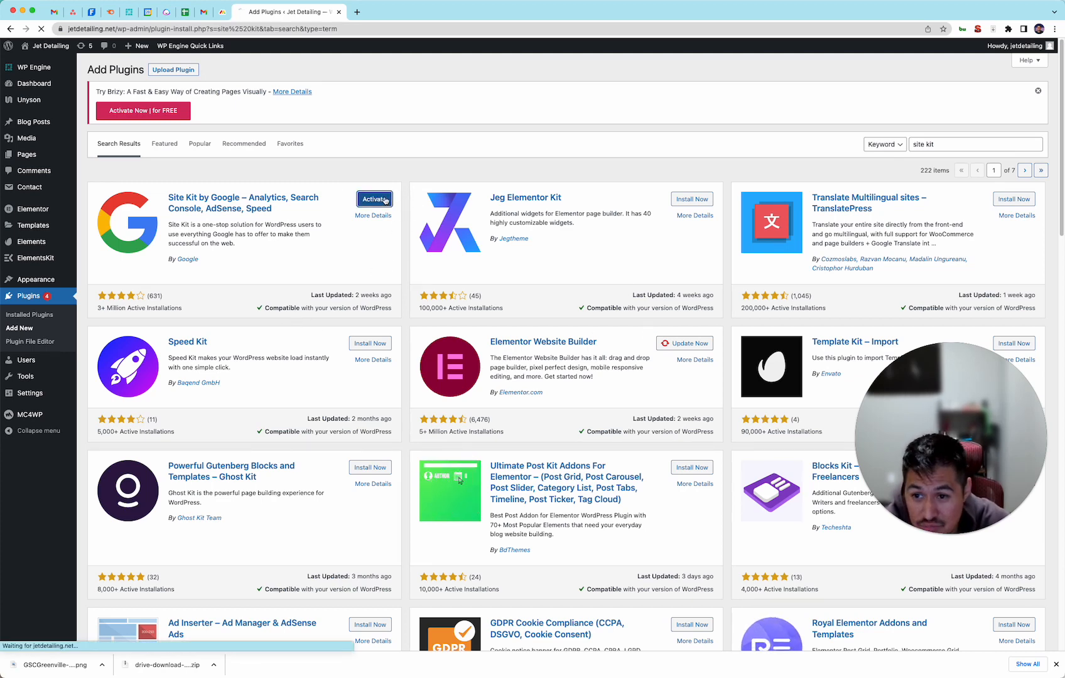
pyautogui.click(374, 199)
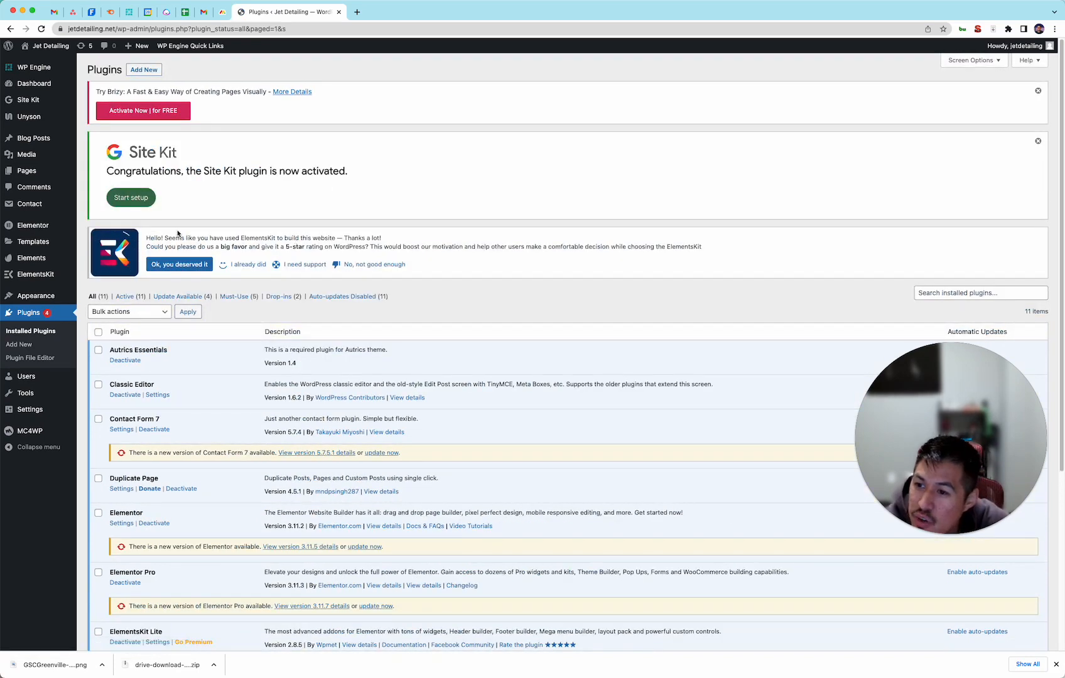
# - Start Site Kit setup with 'Connect Google Analytics as part of your setup' checked
pyautogui.click(131, 197)
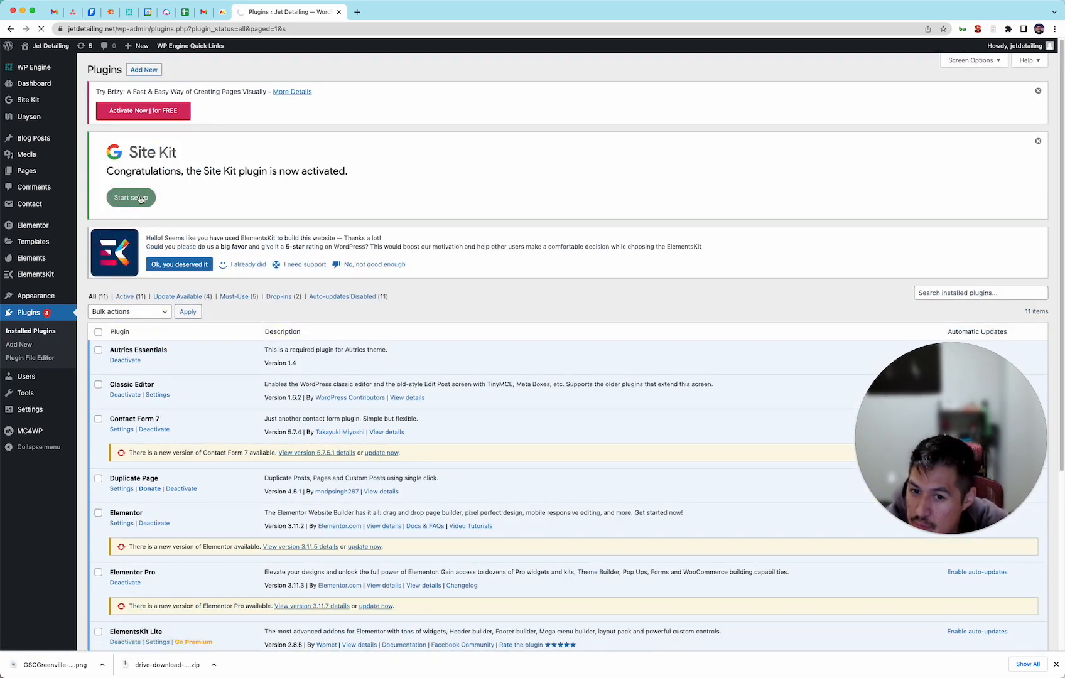
pyautogui.click(131, 197)
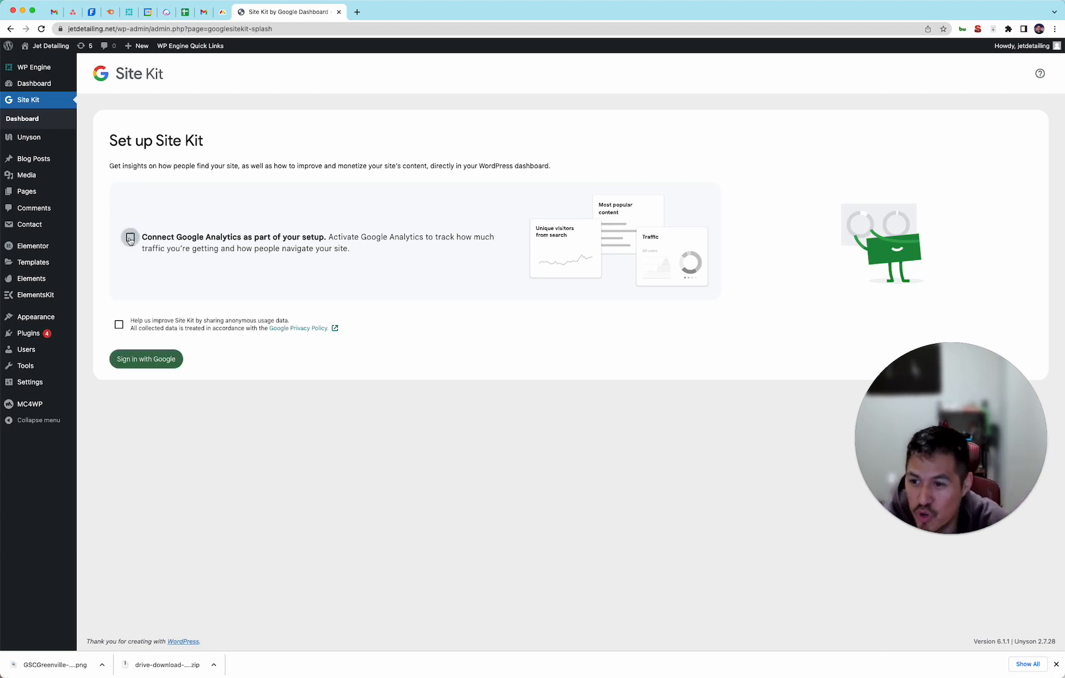
pyautogui.click(130, 238)
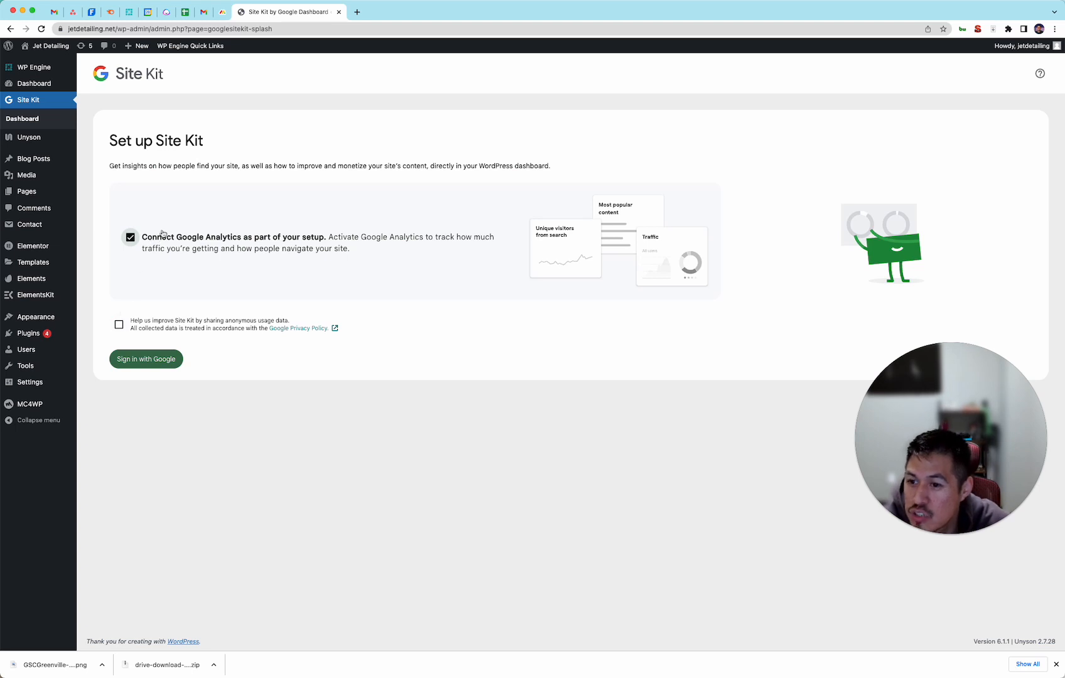
pyautogui.moveTo(145, 358)
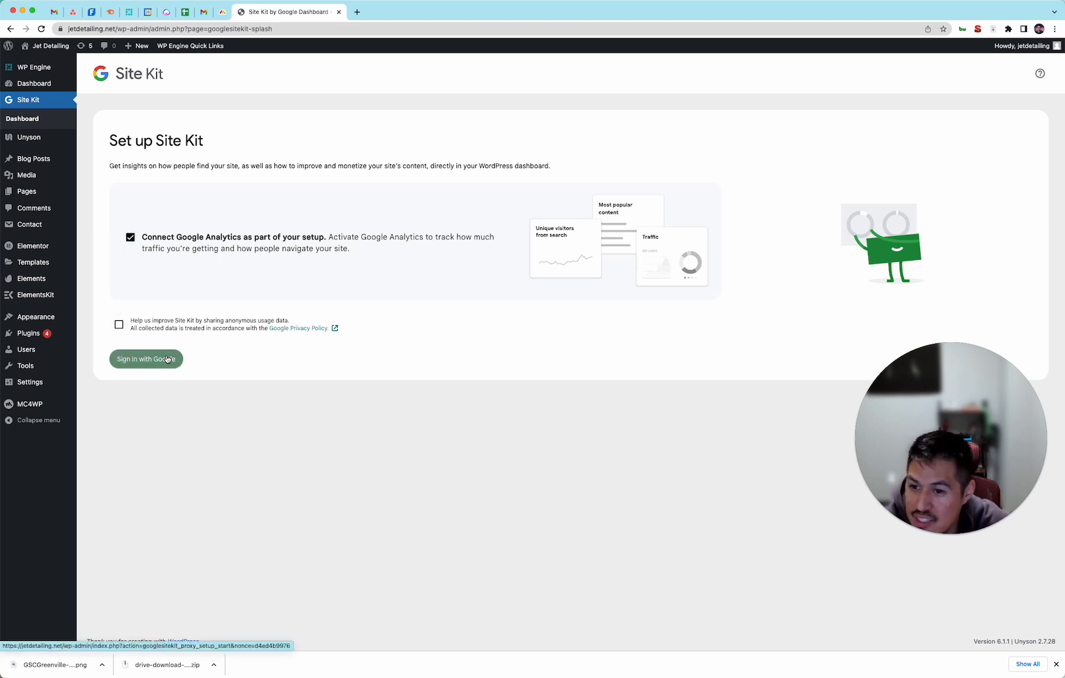
# - Sign in with the first Google account and approve Site Kit's additional access
pyautogui.click(145, 358)
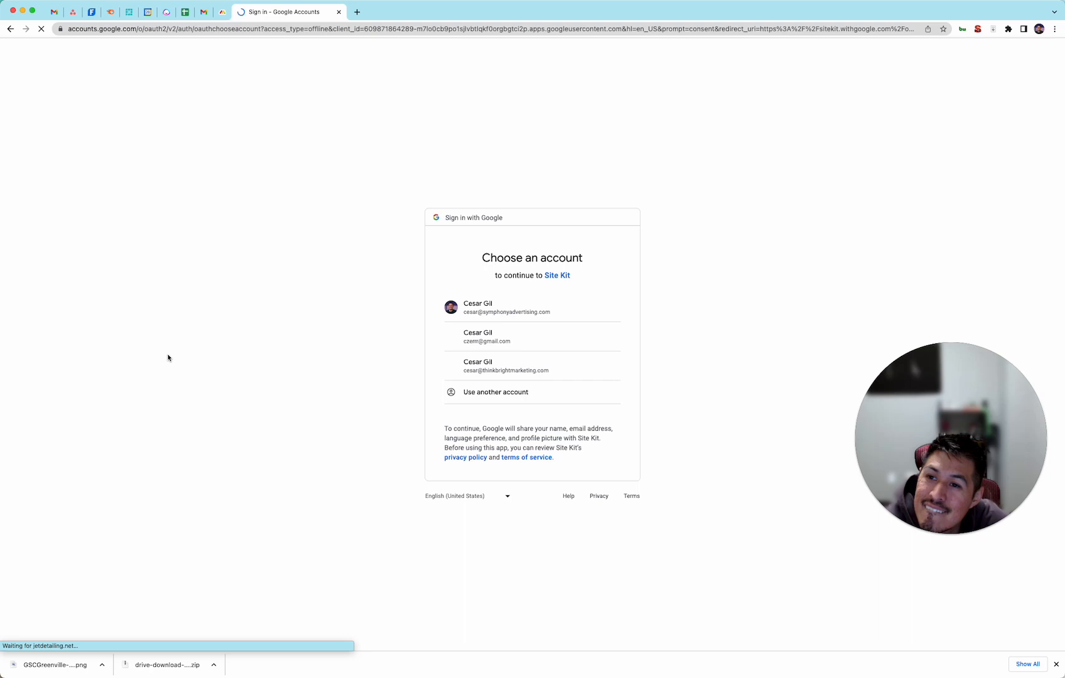
pyautogui.click(506, 307)
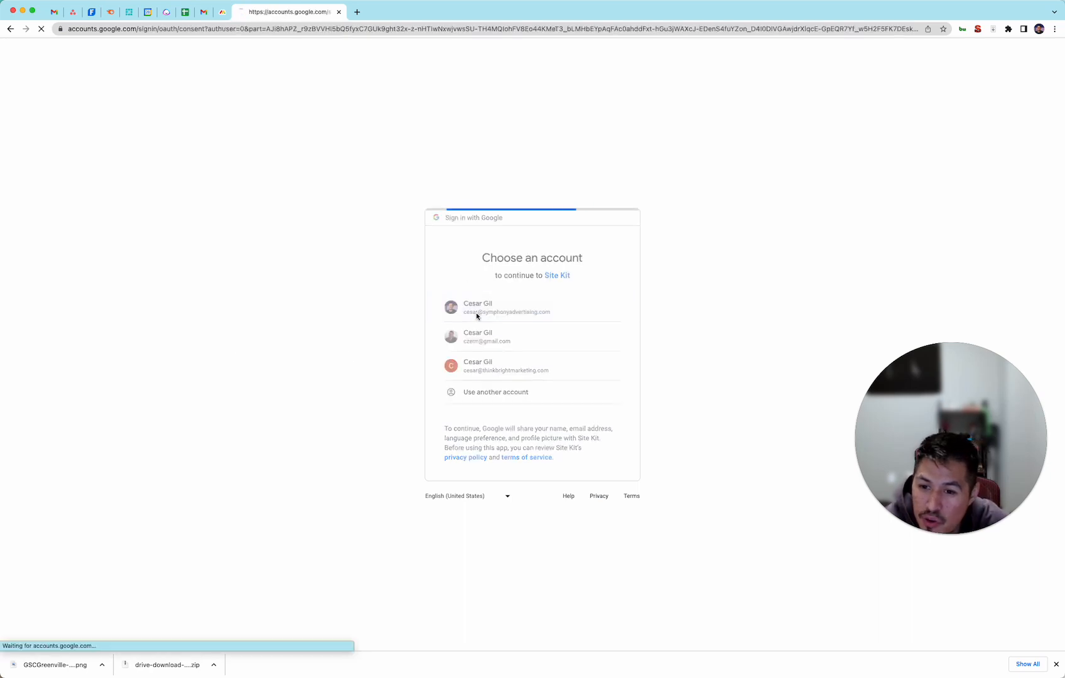
pyautogui.click(532, 307)
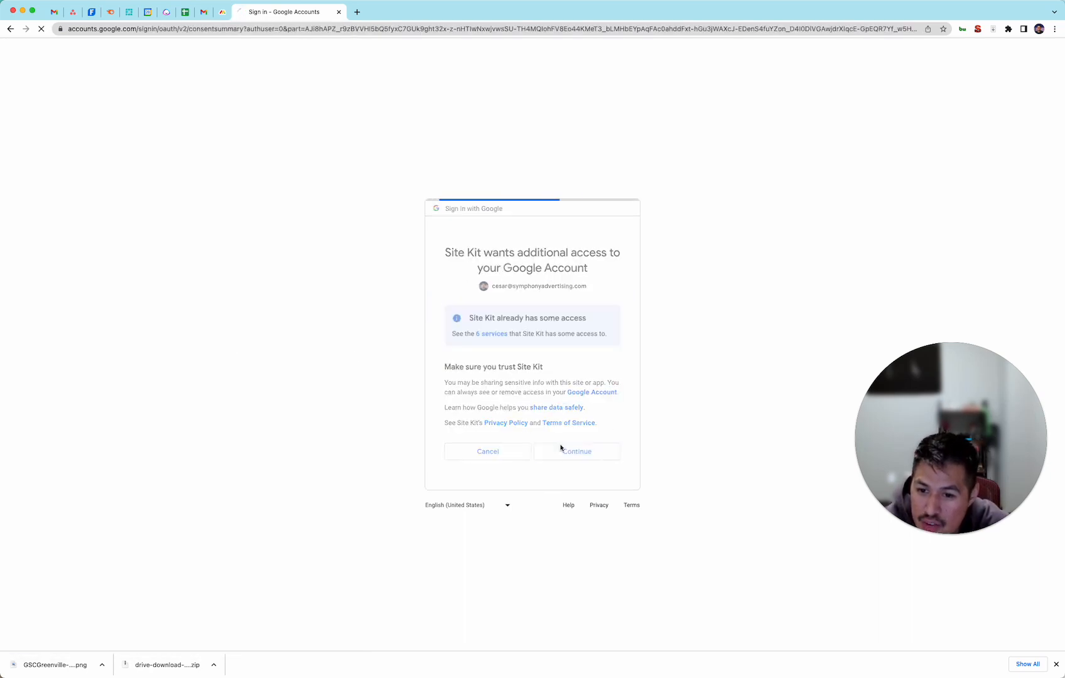
pyautogui.click(575, 451)
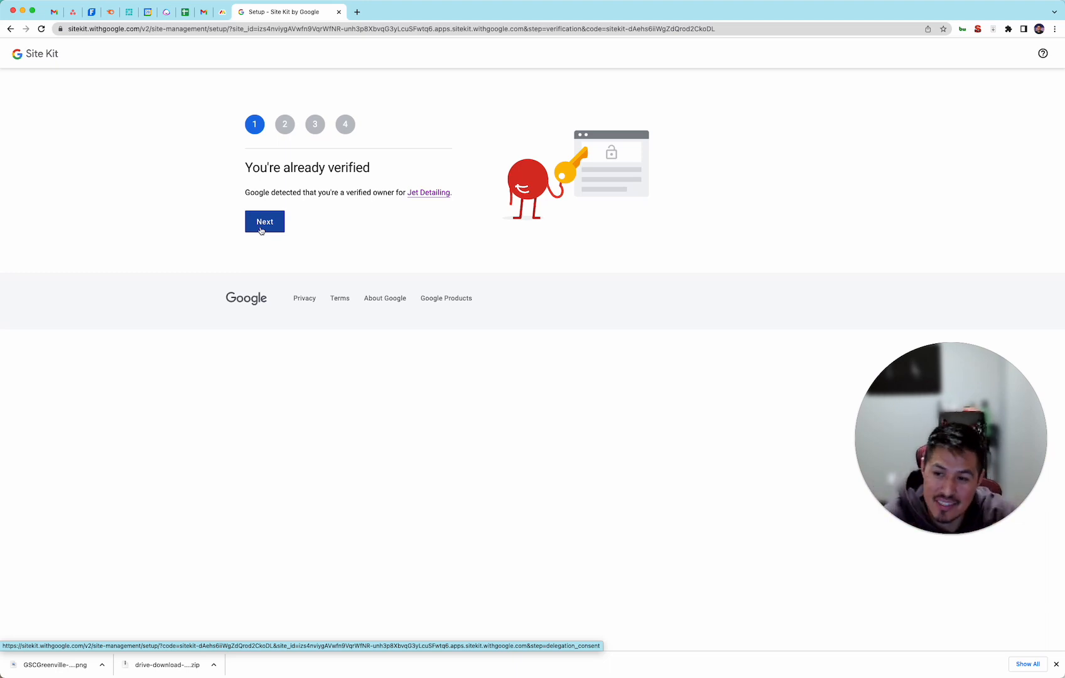
# - Pass the verified step, allow dashboard metrics, add Jet Detailing to Search Console, and continue to Analytics
pyautogui.click(265, 222)
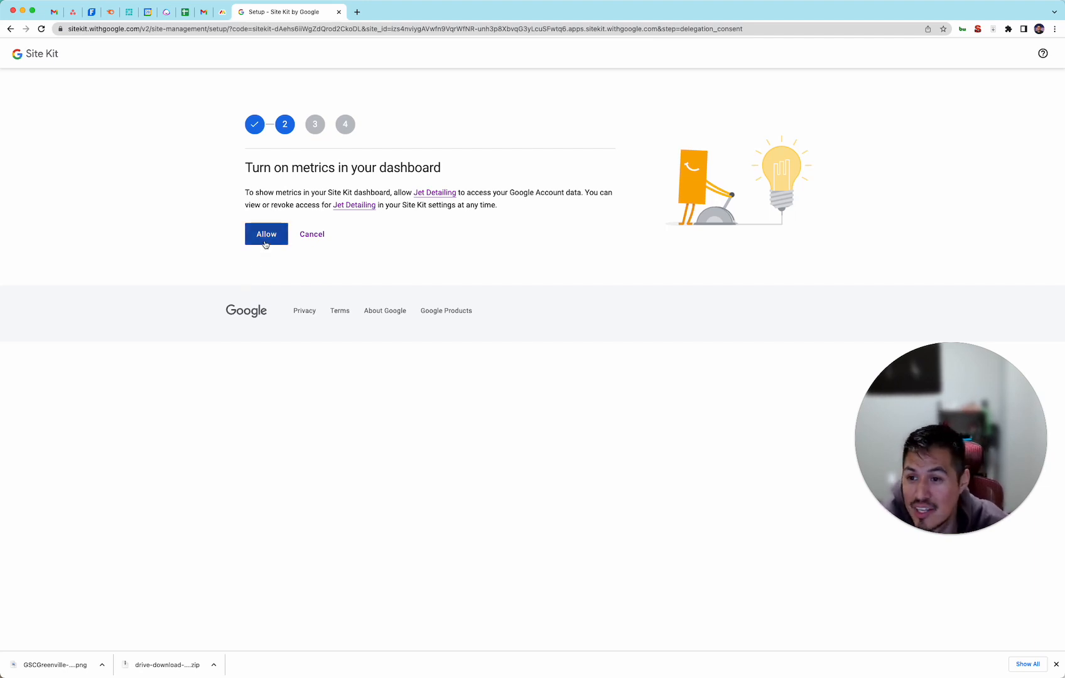
pyautogui.click(265, 234)
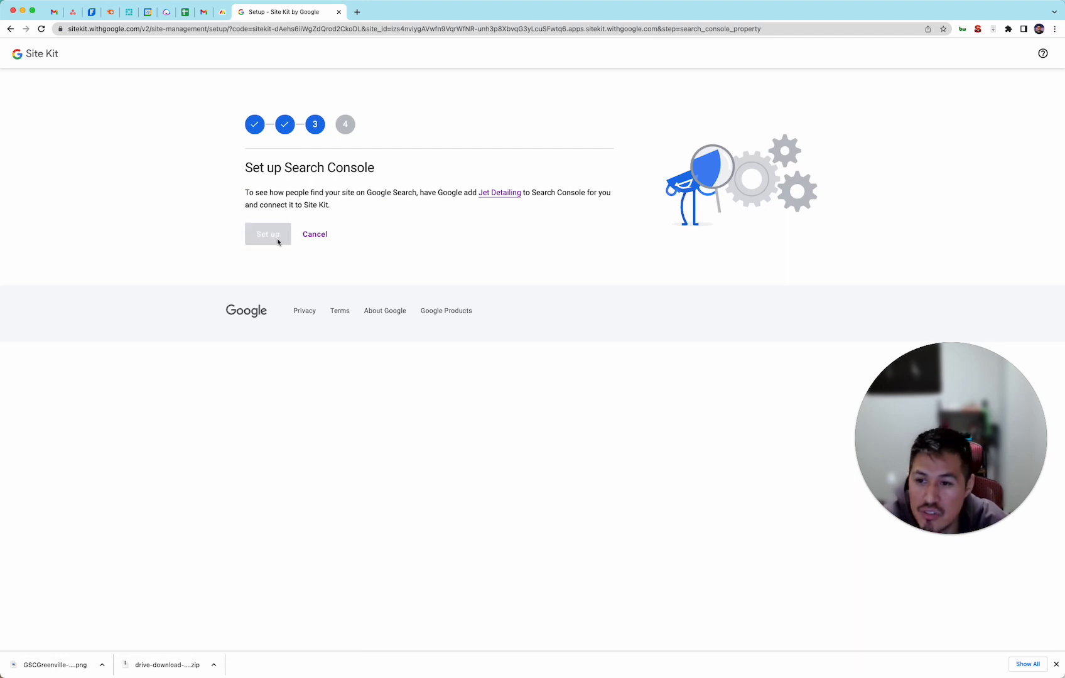
pyautogui.click(267, 233)
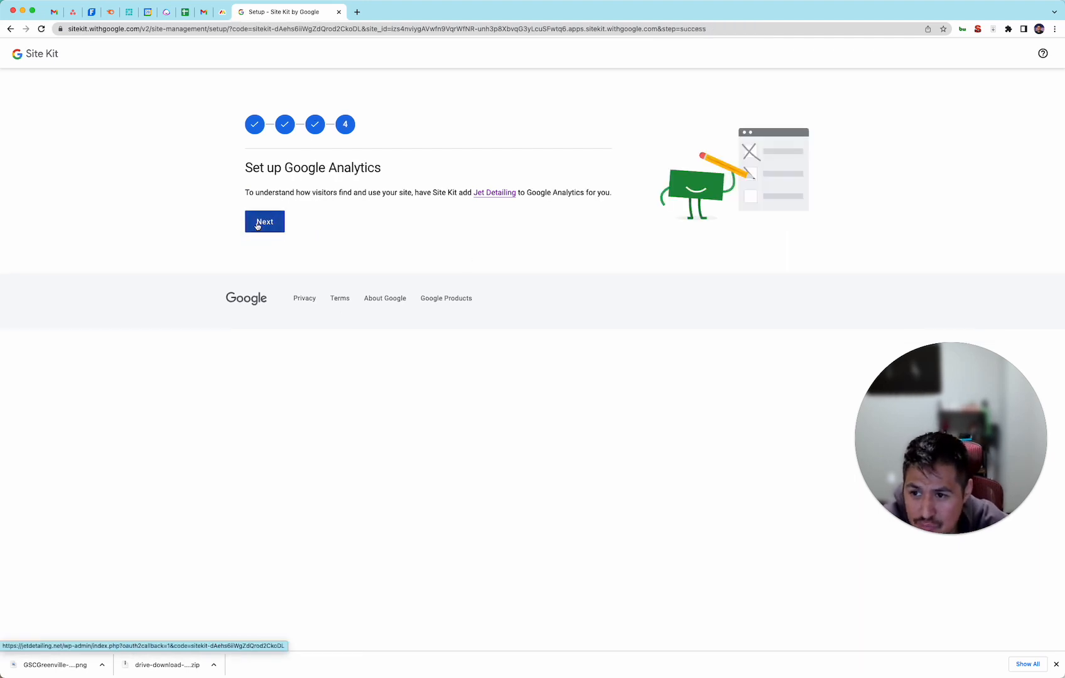
pyautogui.click(264, 221)
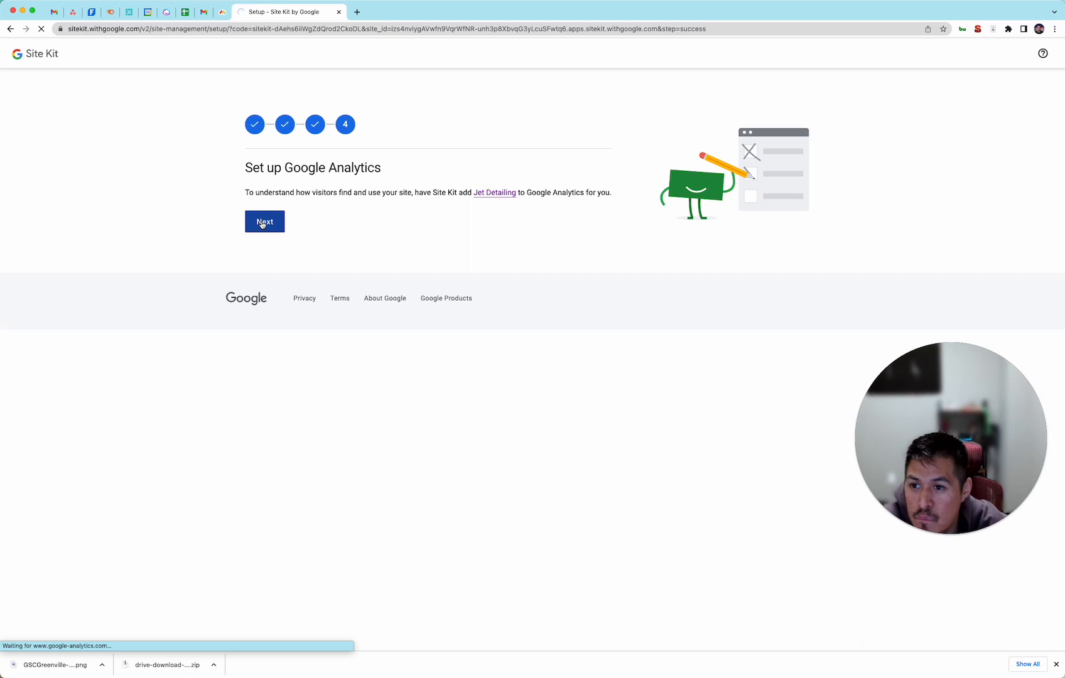
pyautogui.click(264, 222)
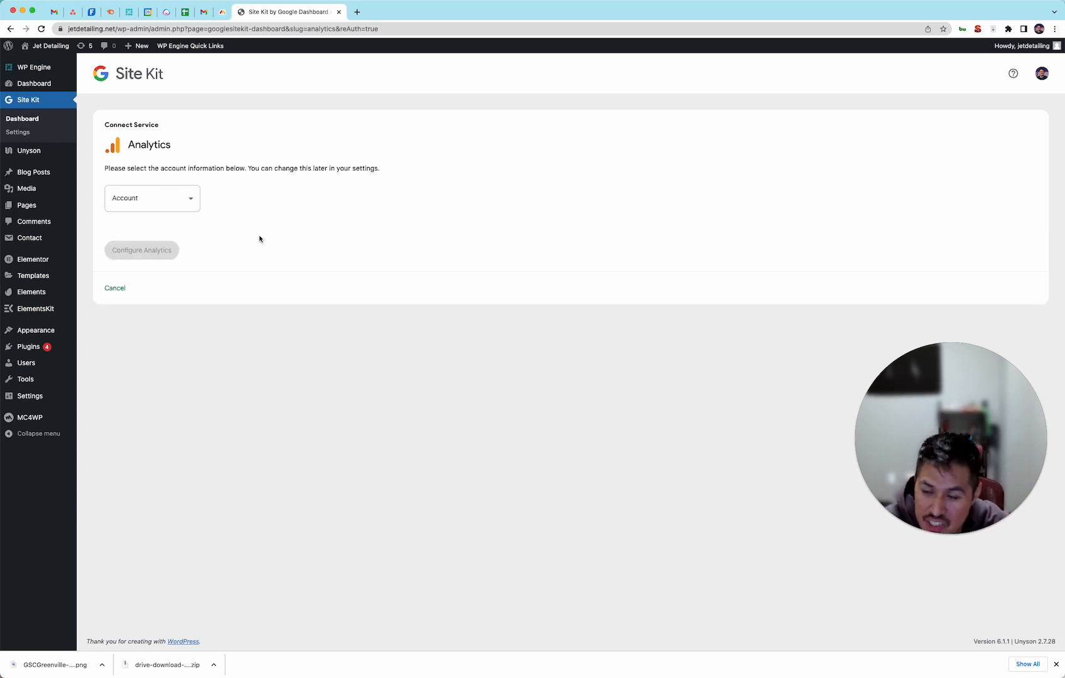
# - Choose 'Set up a new account' from the Analytics account list for Jet Detailing
pyautogui.click(152, 198)
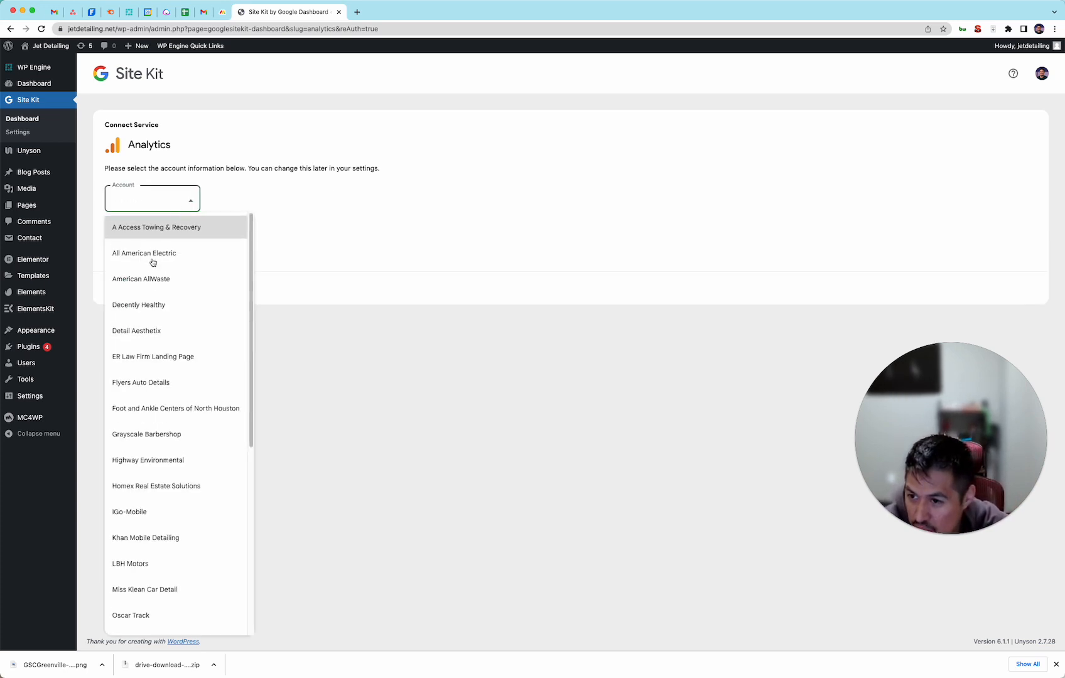
pyautogui.scroll(-3)
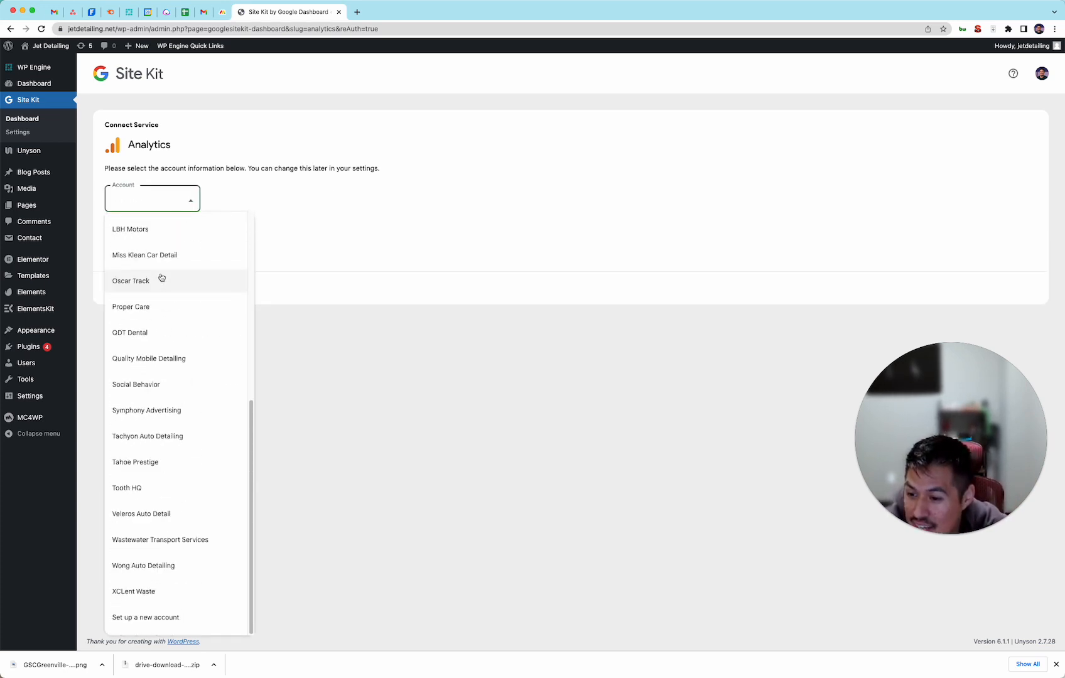
pyautogui.moveTo(155, 565)
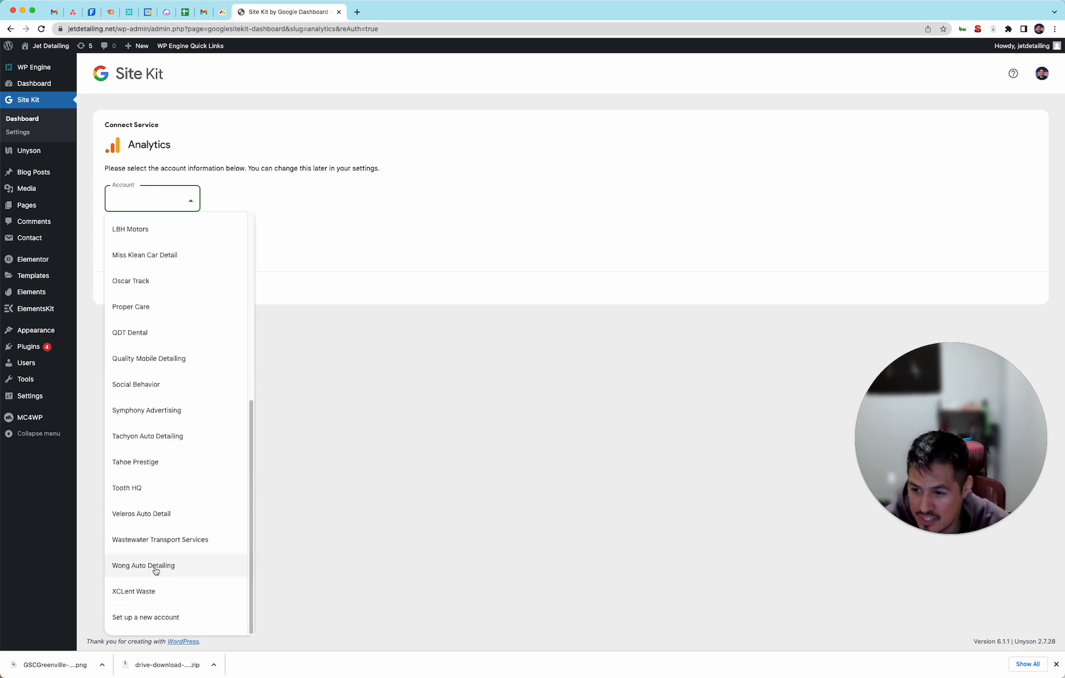
pyautogui.moveTo(192, 614)
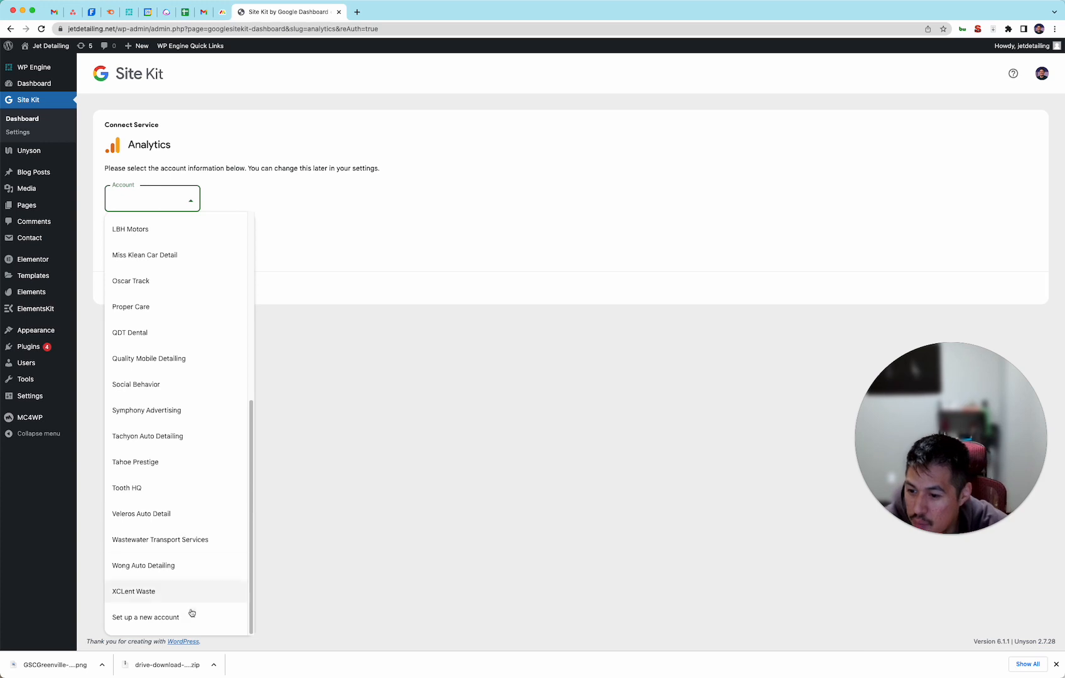
pyautogui.click(144, 617)
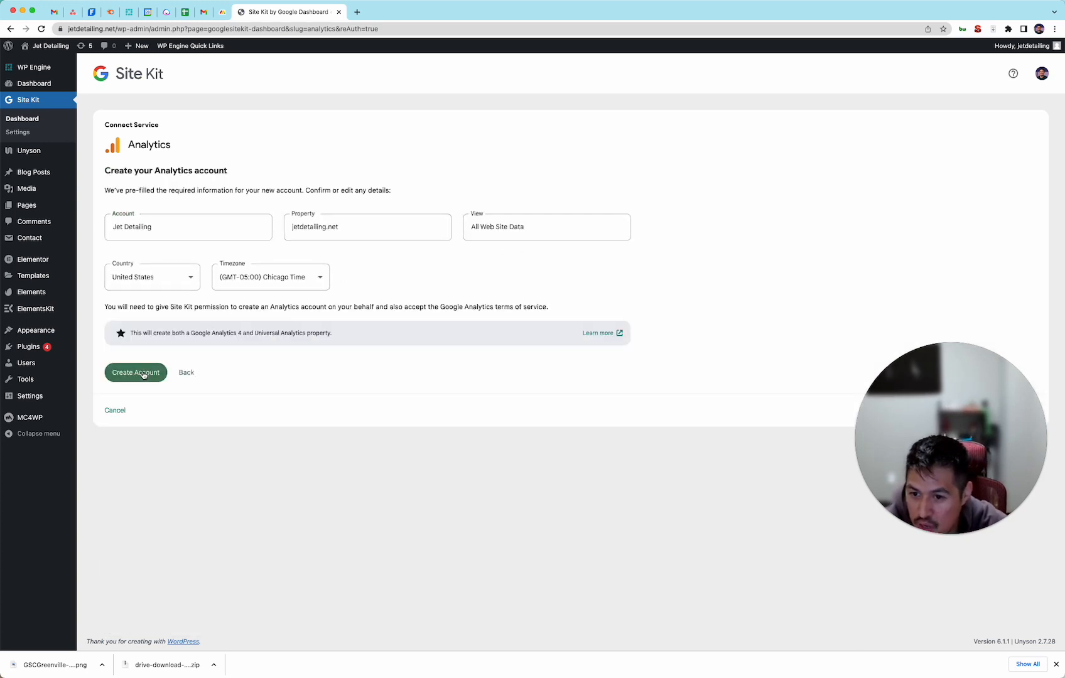
# - Create the pre-filled Jet Detailing Analytics account and grant Site Kit the extra Analytics access
pyautogui.click(135, 373)
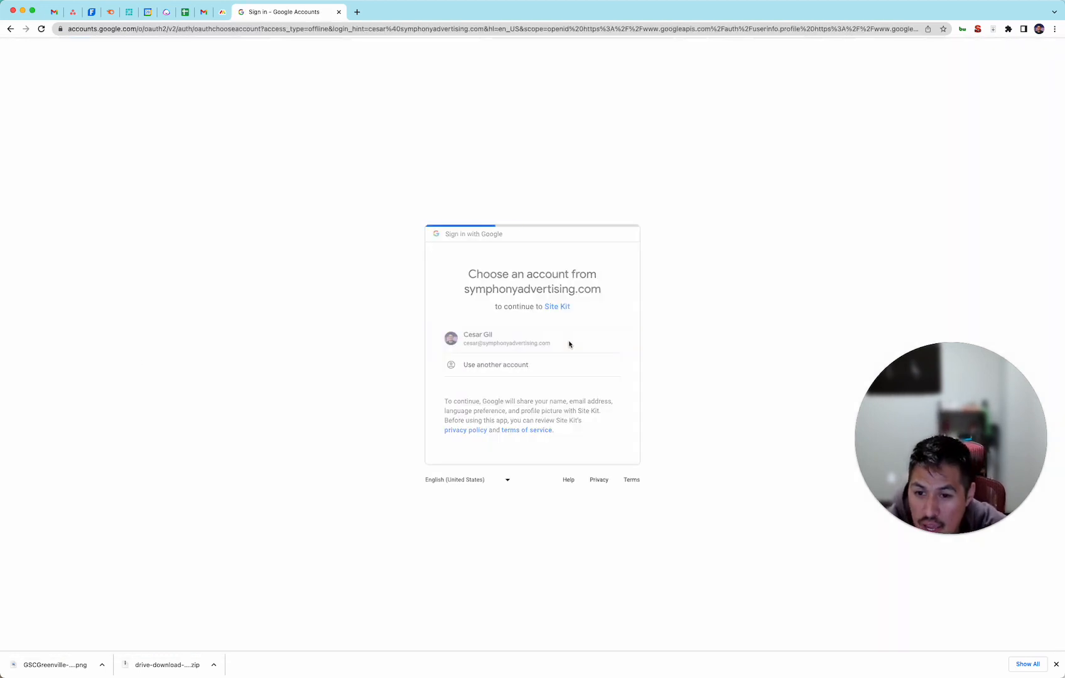
pyautogui.click(532, 339)
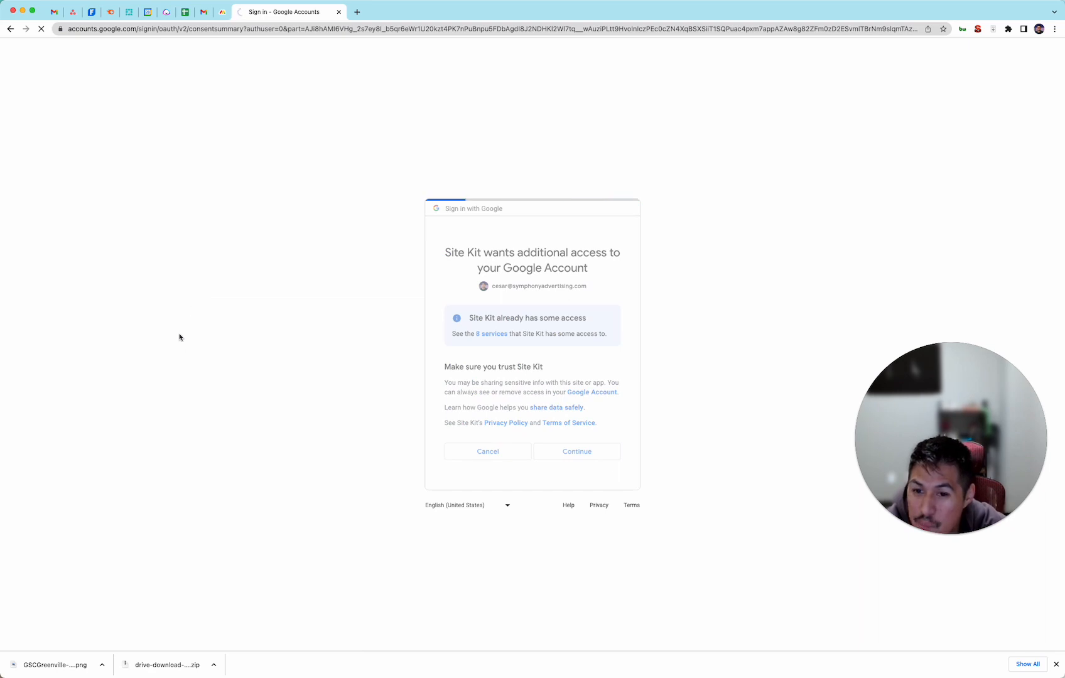
pyautogui.click(577, 452)
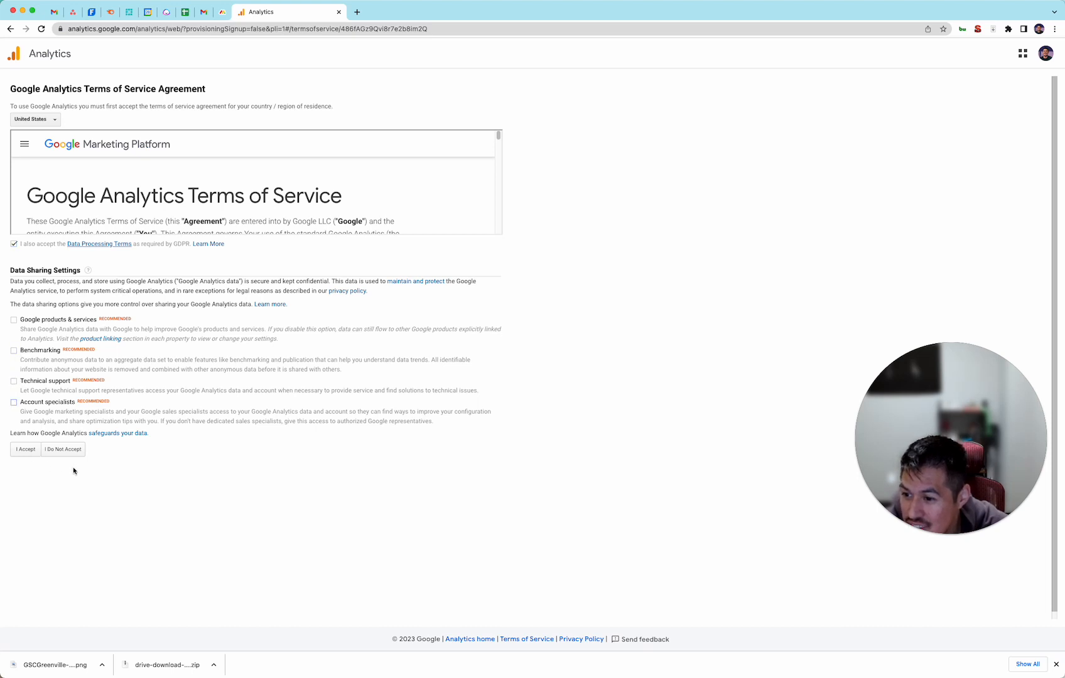
# - Accept the Google Analytics terms of service and go to the Site Kit dashboard
pyautogui.click(25, 449)
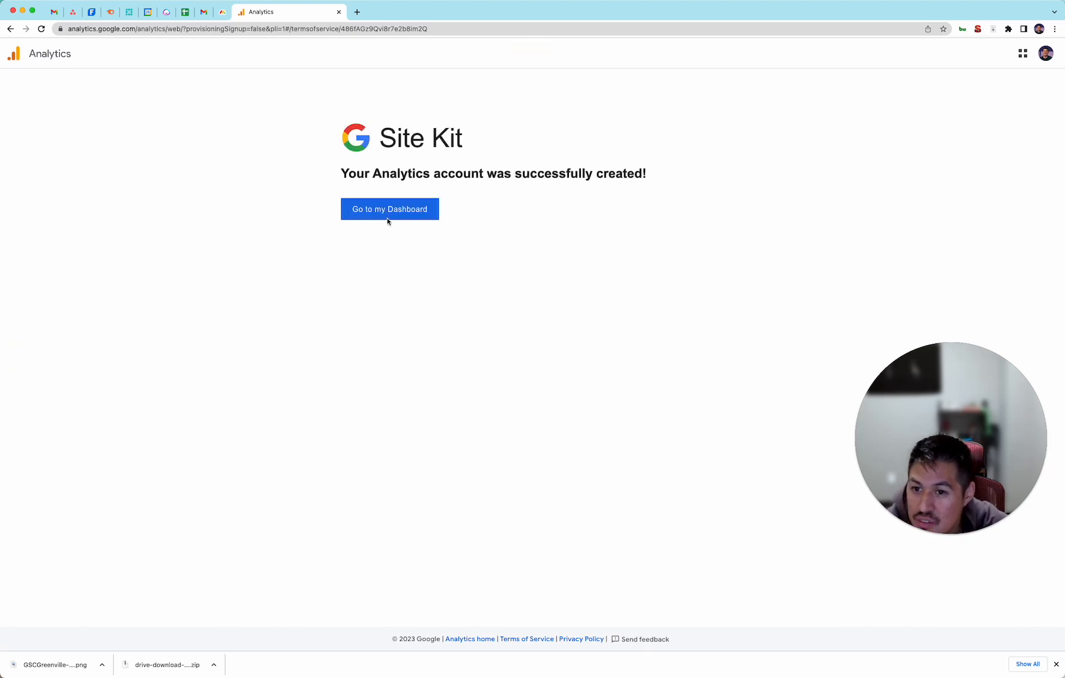
pyautogui.click(390, 208)
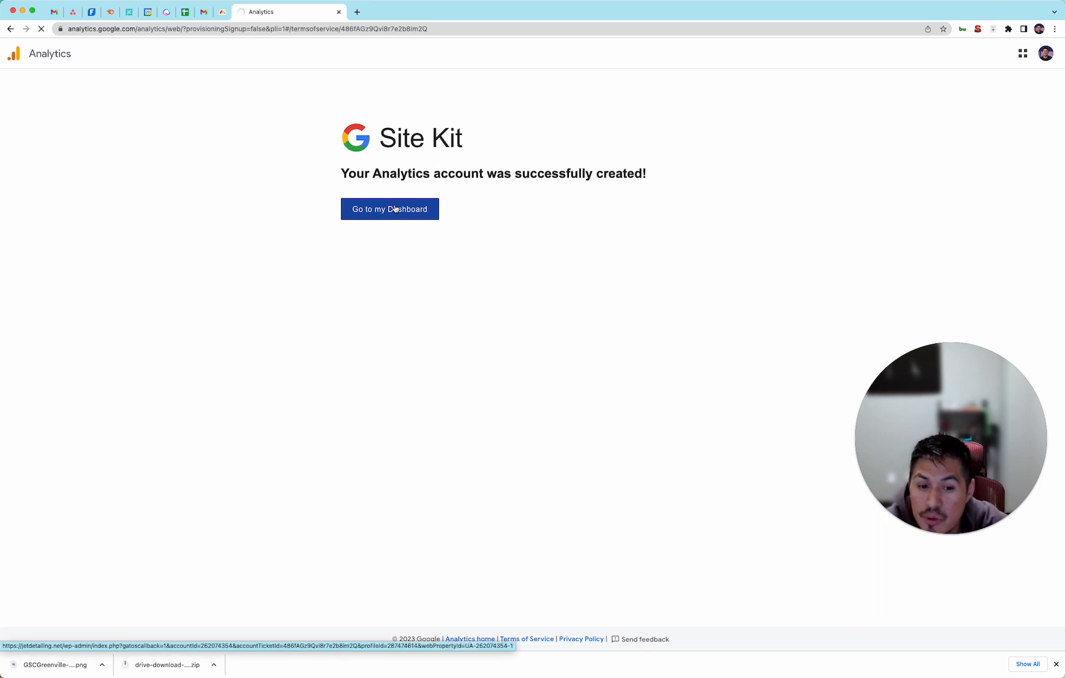
pyautogui.click(389, 208)
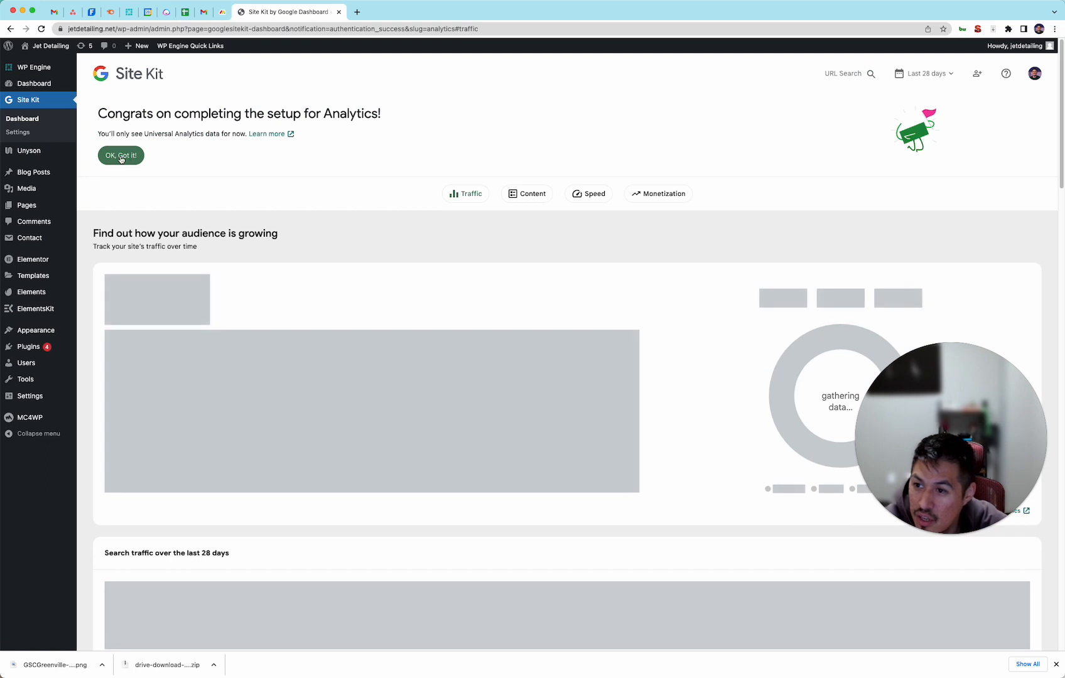
# - Dismiss the congratulations message and review the Speed and Traffic sections still gathering data
pyautogui.click(121, 156)
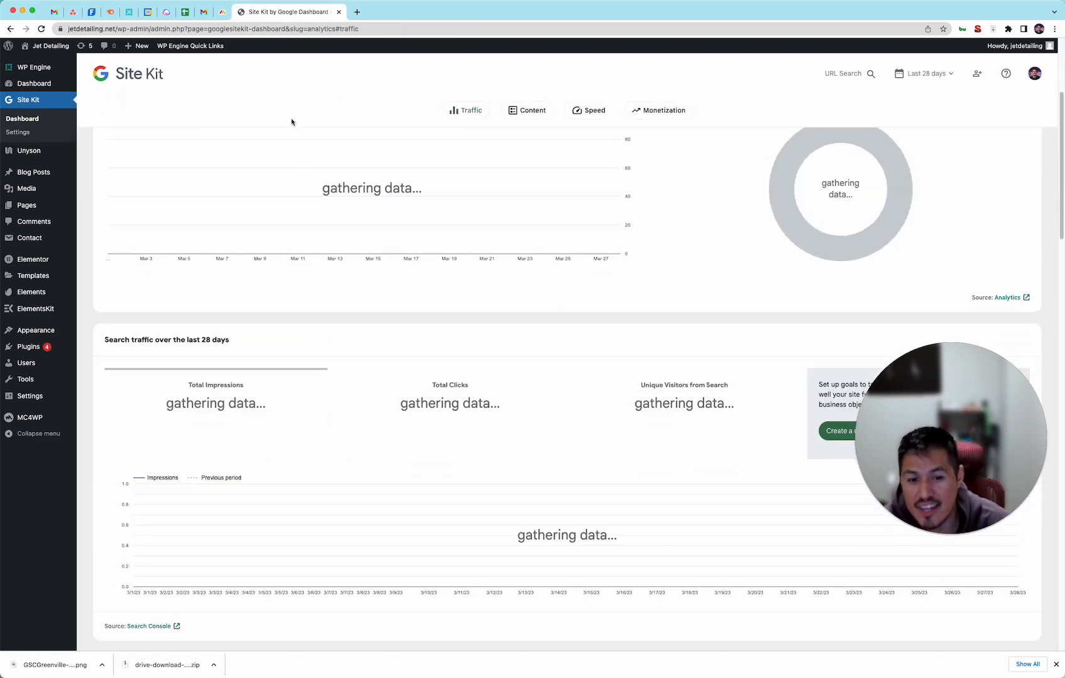
pyautogui.scroll(-3)
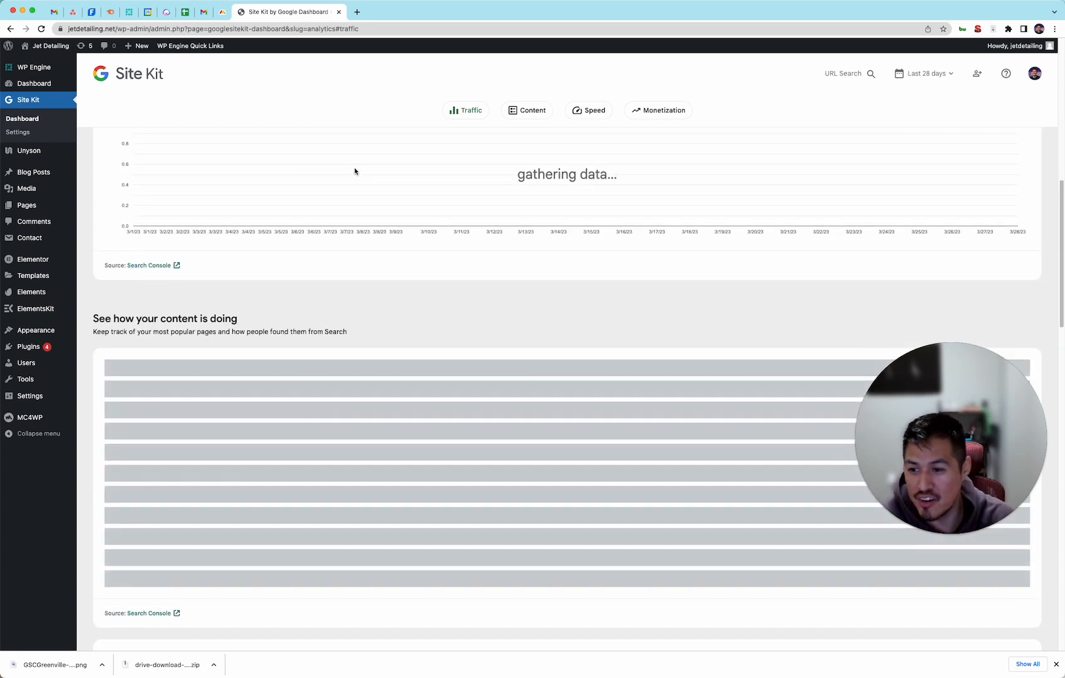
pyautogui.click(532, 110)
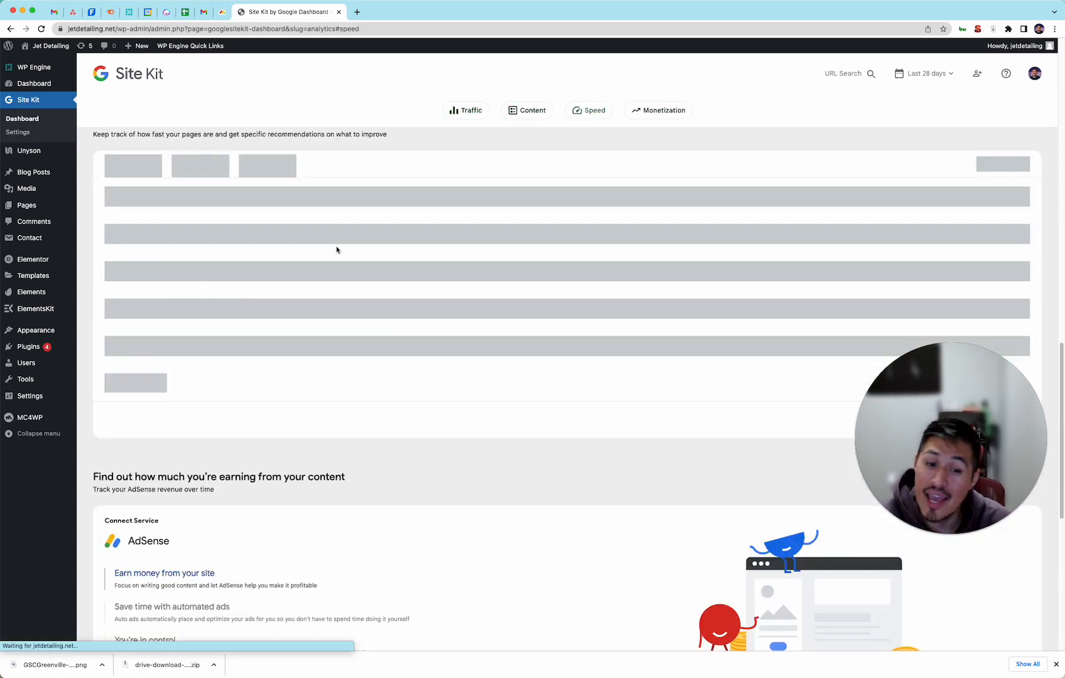
pyautogui.click(465, 110)
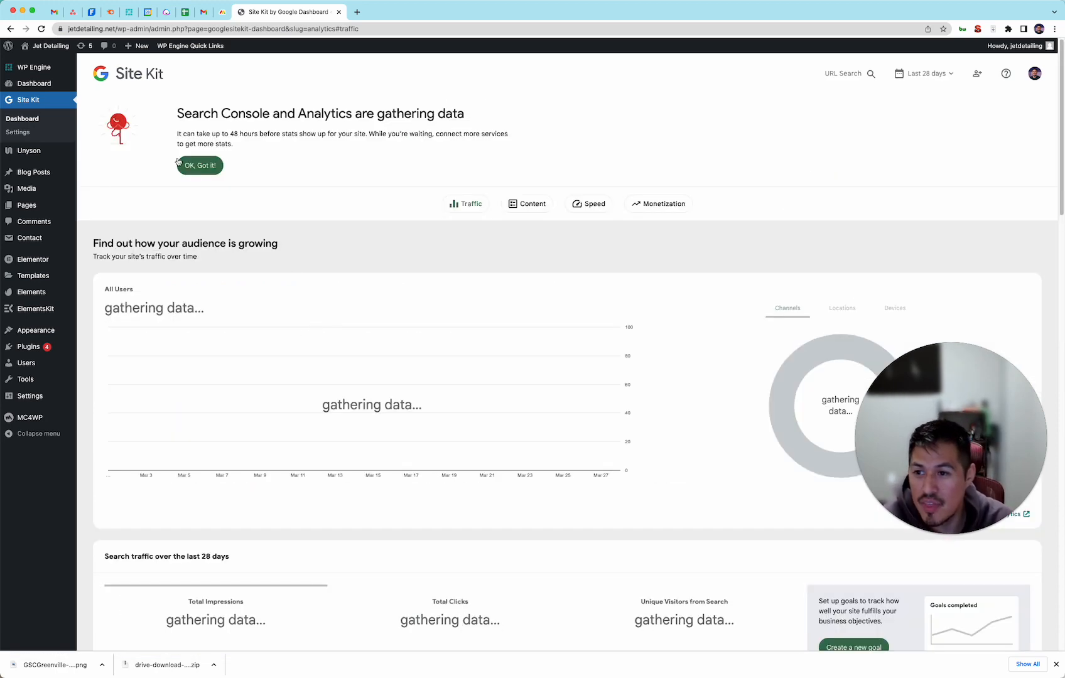
pyautogui.scroll(-3)
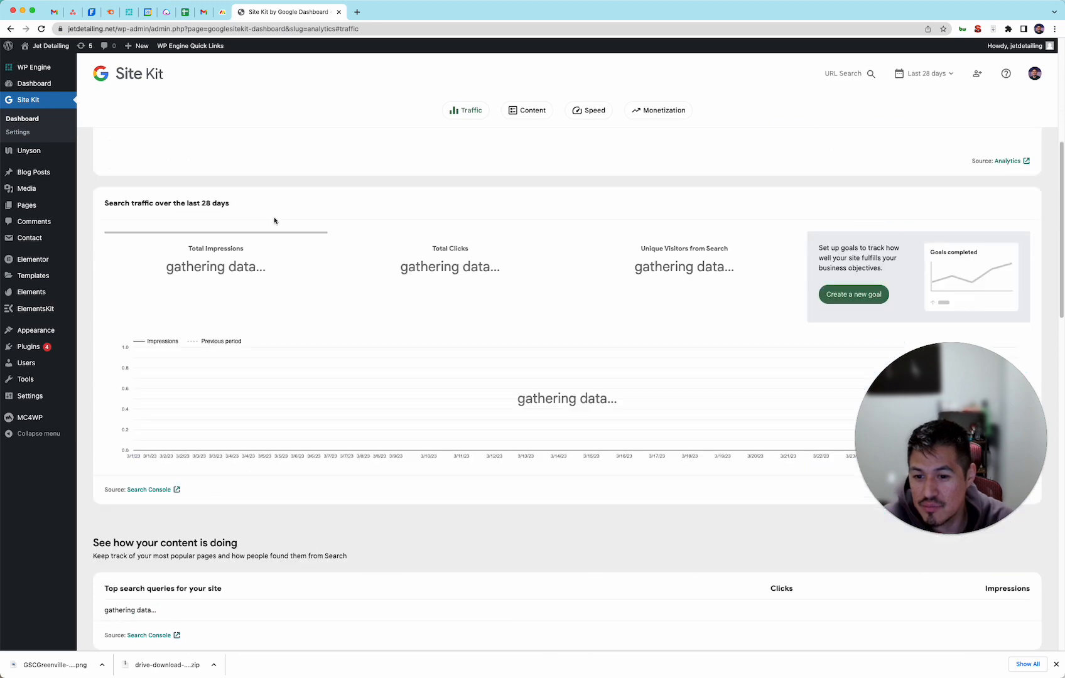
pyautogui.scroll(-3)
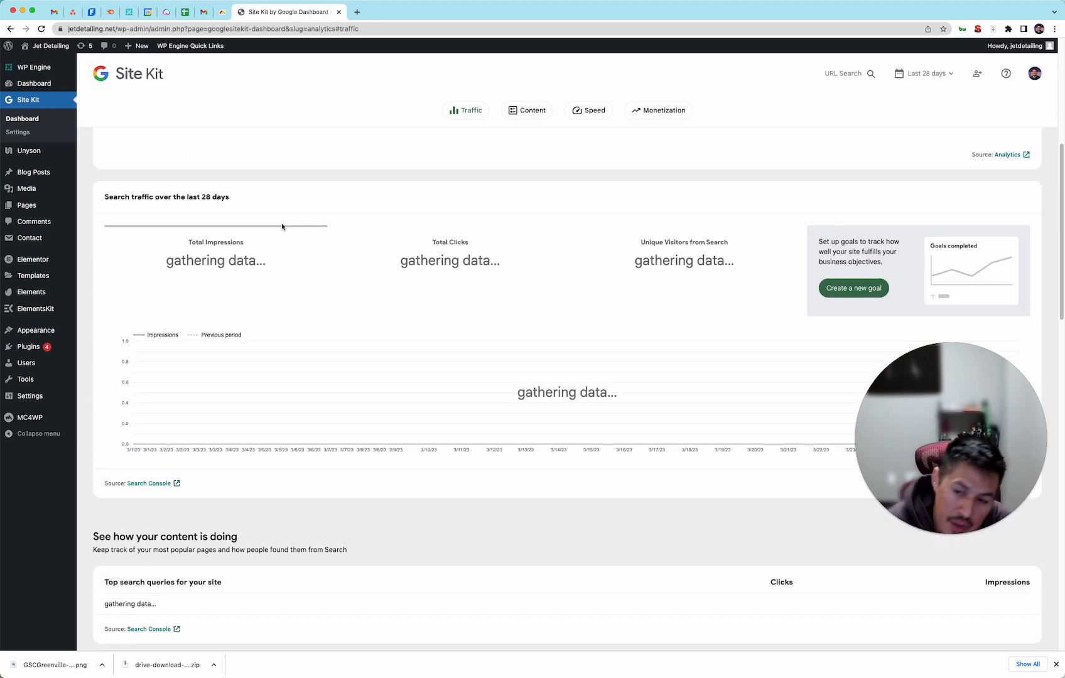
pyautogui.scroll(3)
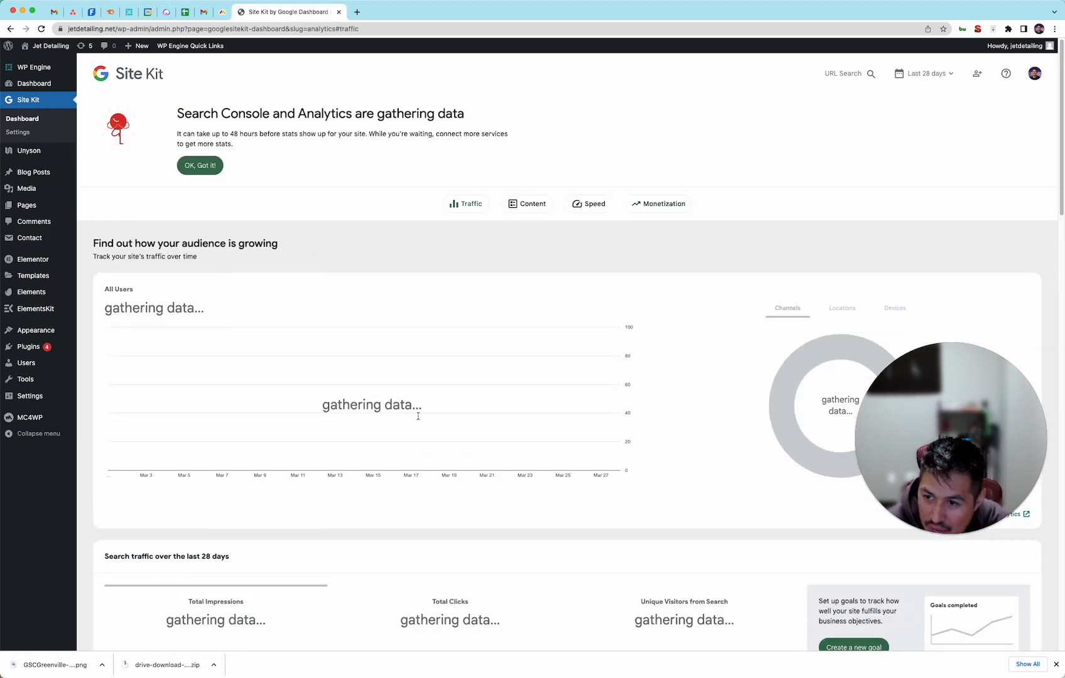
pyautogui.scroll(-3)
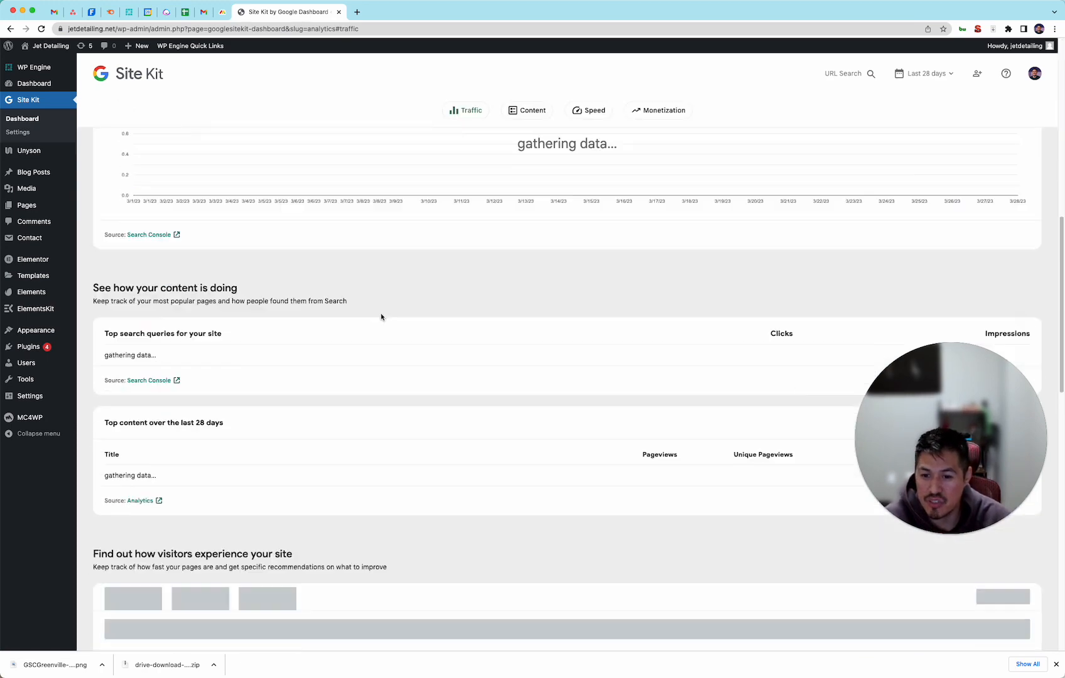
pyautogui.scroll(3)
pyautogui.write('google analty')
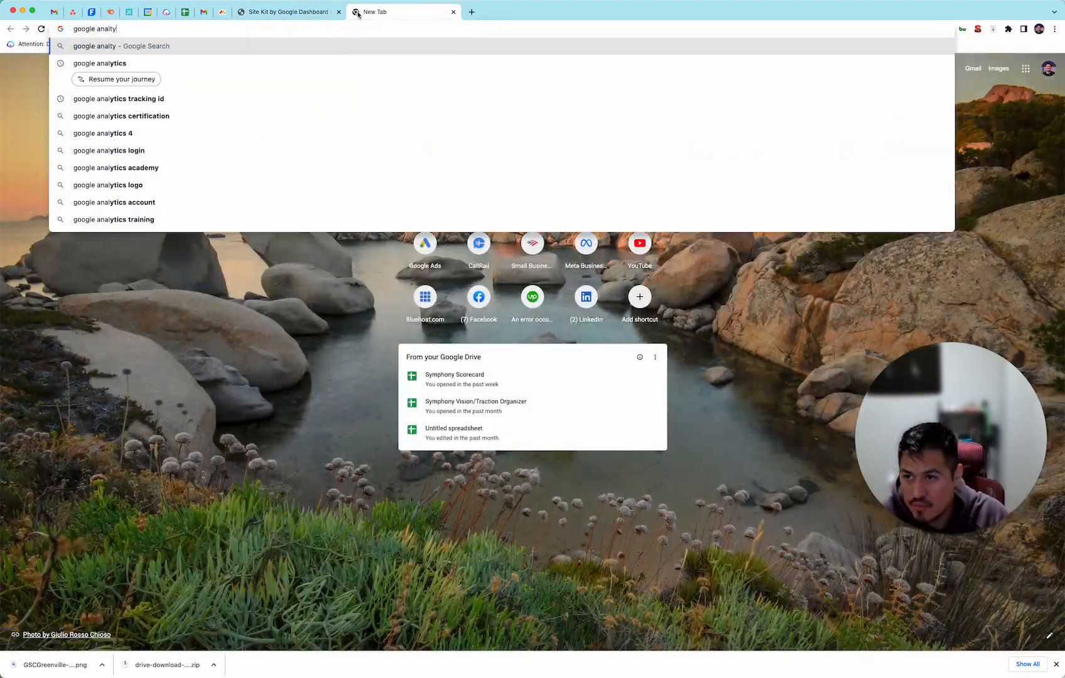
# - Reach Google Analytics from search and select the Jet Detailing jetdetailing.net property via the account picker
pyautogui.write('tics')
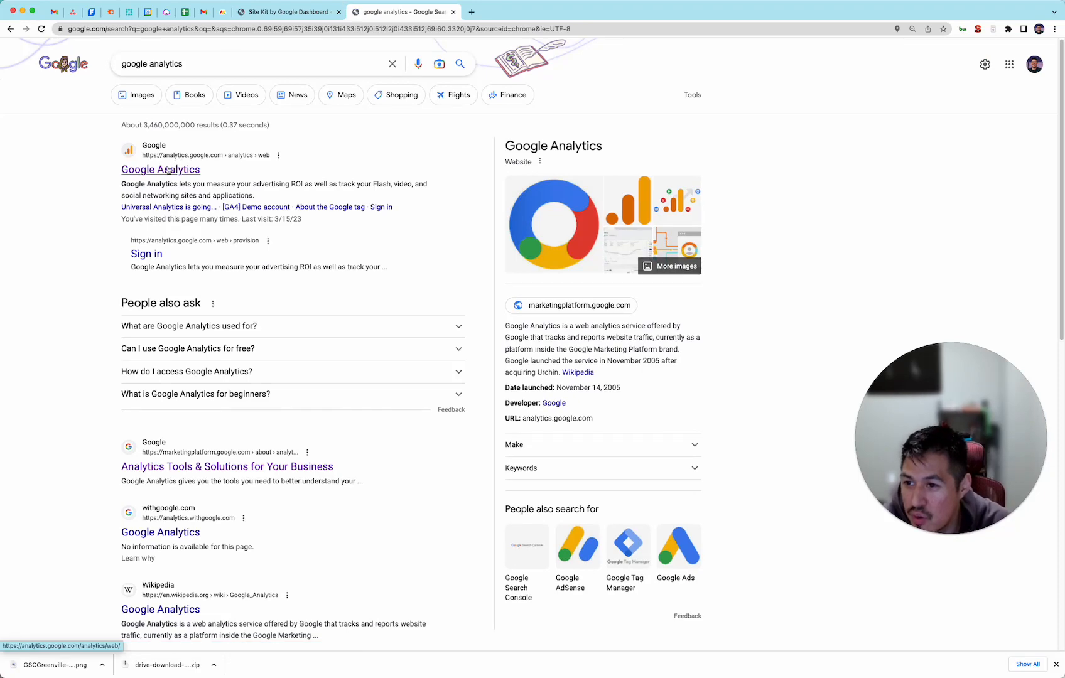
pyautogui.click(160, 169)
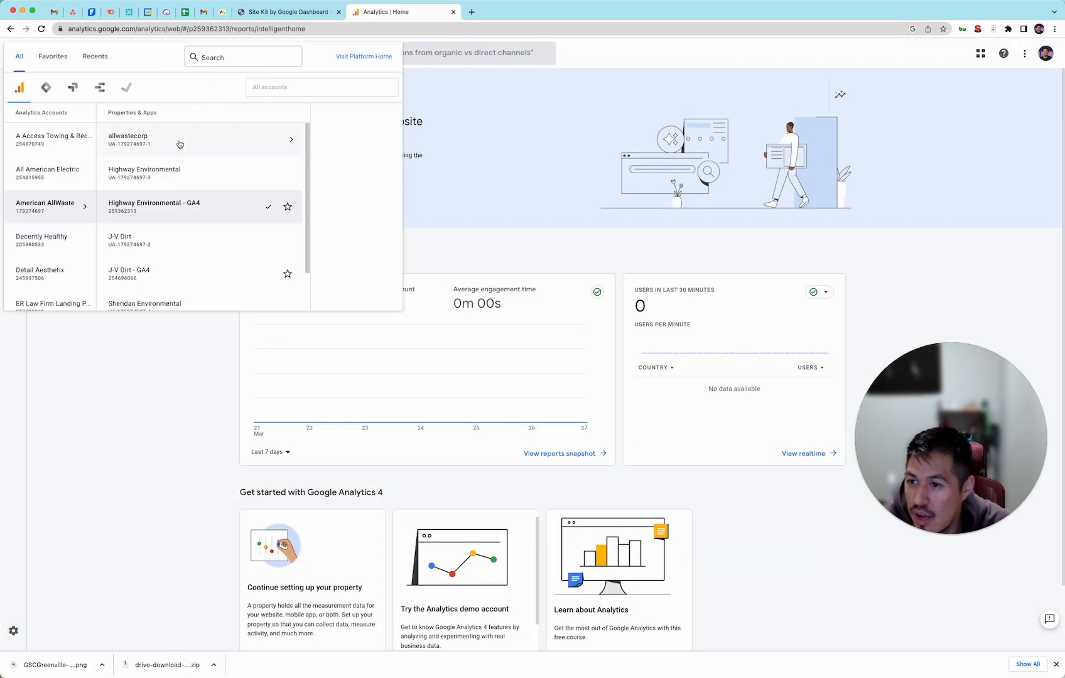
pyautogui.write('jet')
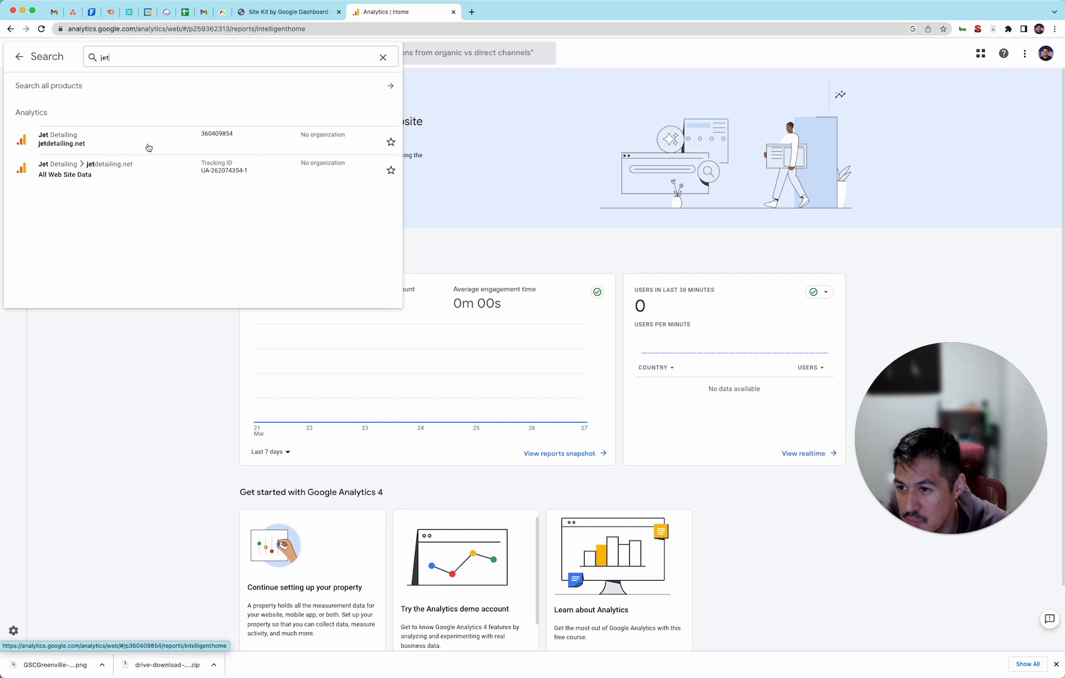
pyautogui.click(61, 139)
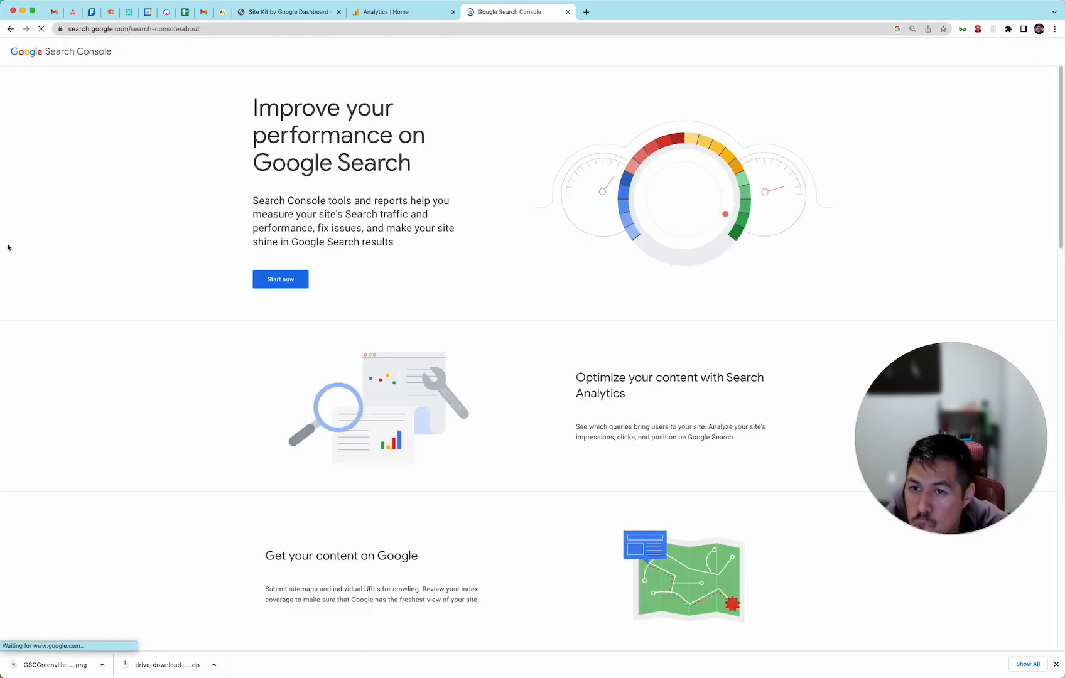
pyautogui.click(280, 280)
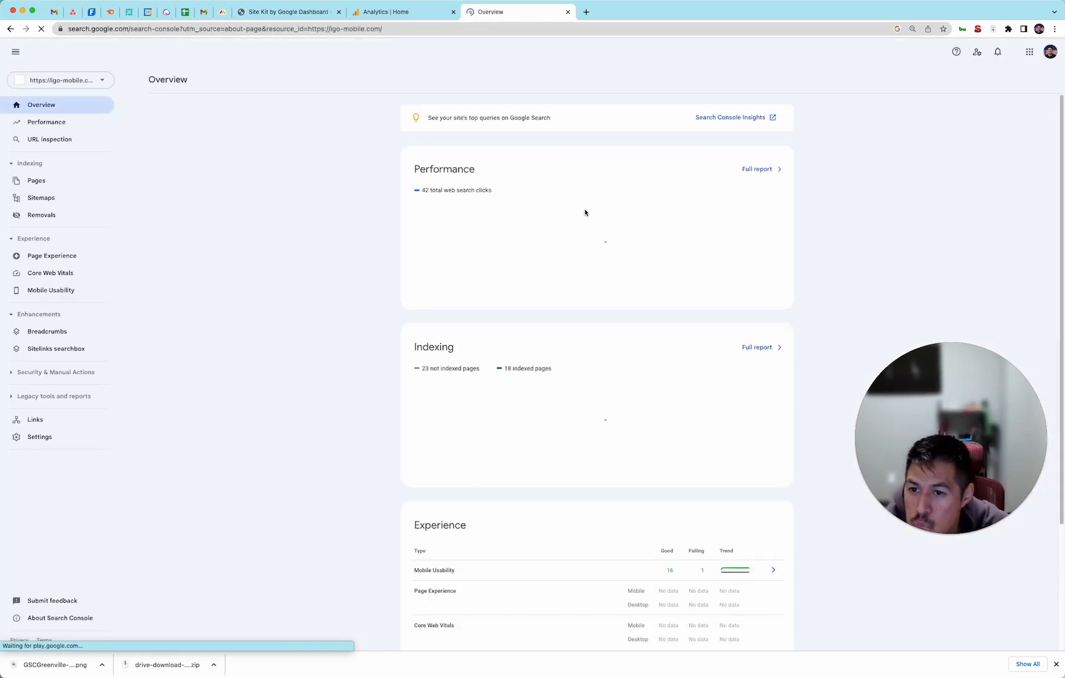
pyautogui.click(60, 80)
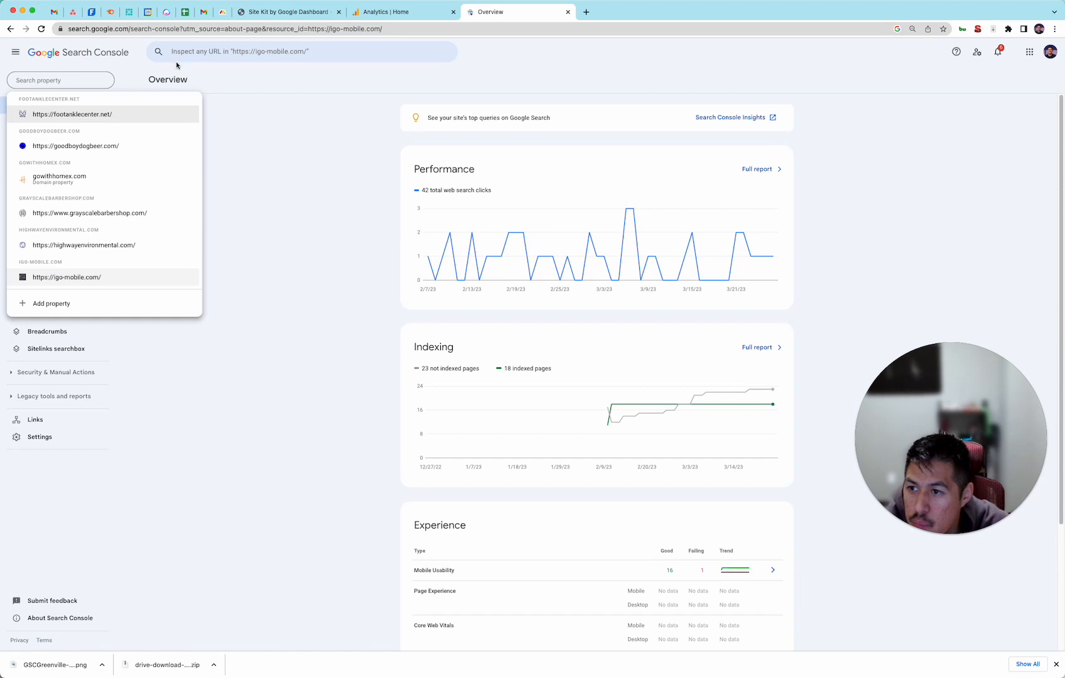
pyautogui.scroll(3)
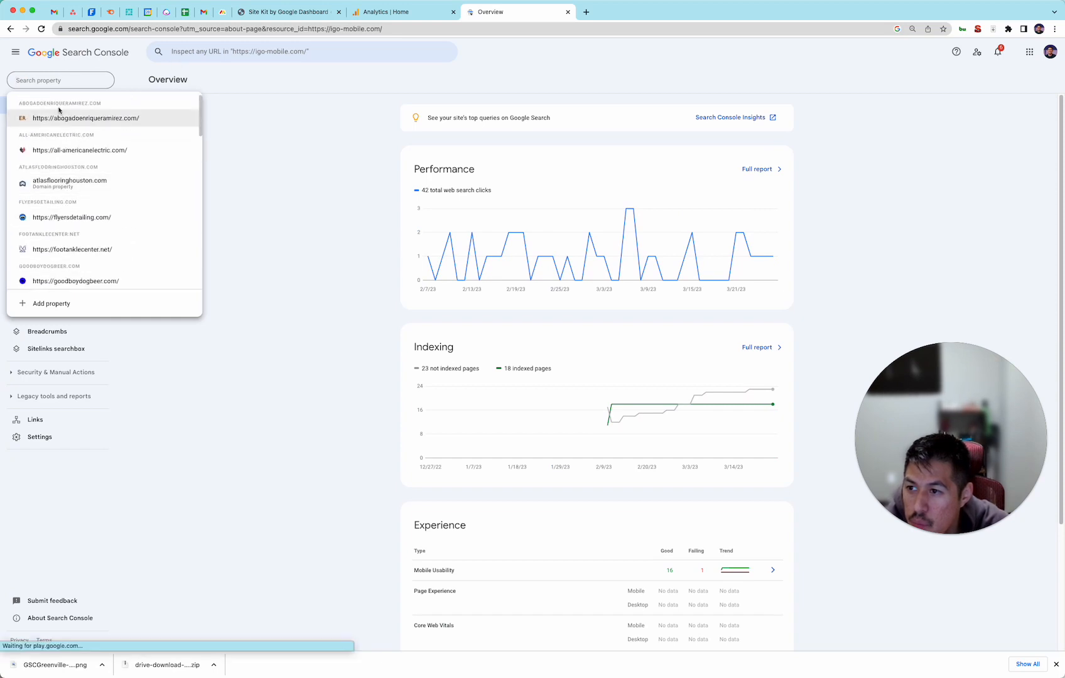
pyautogui.write('jet')
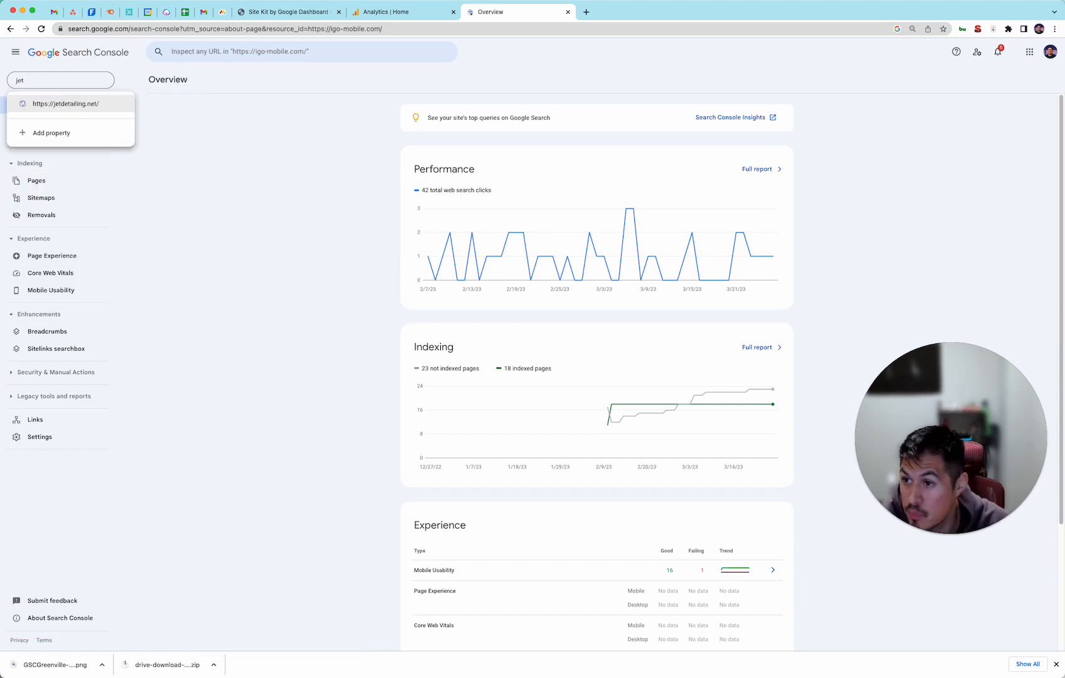
pyautogui.click(66, 103)
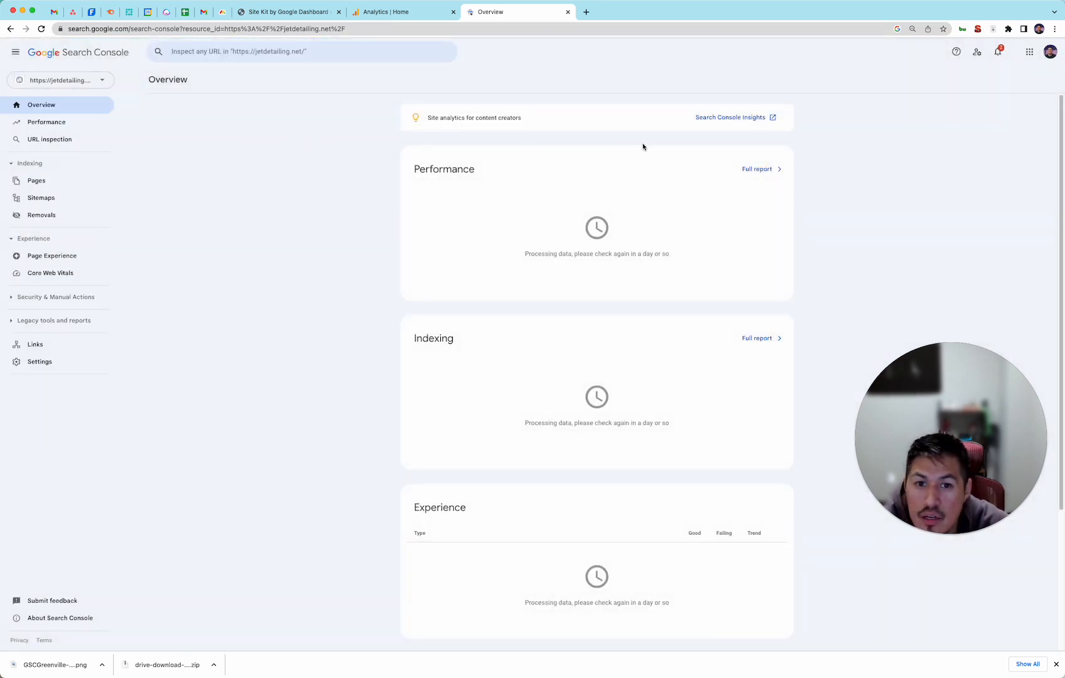
# - Review the overview still processing data, then return to the Site Kit dashboard tab
pyautogui.scroll(-3)
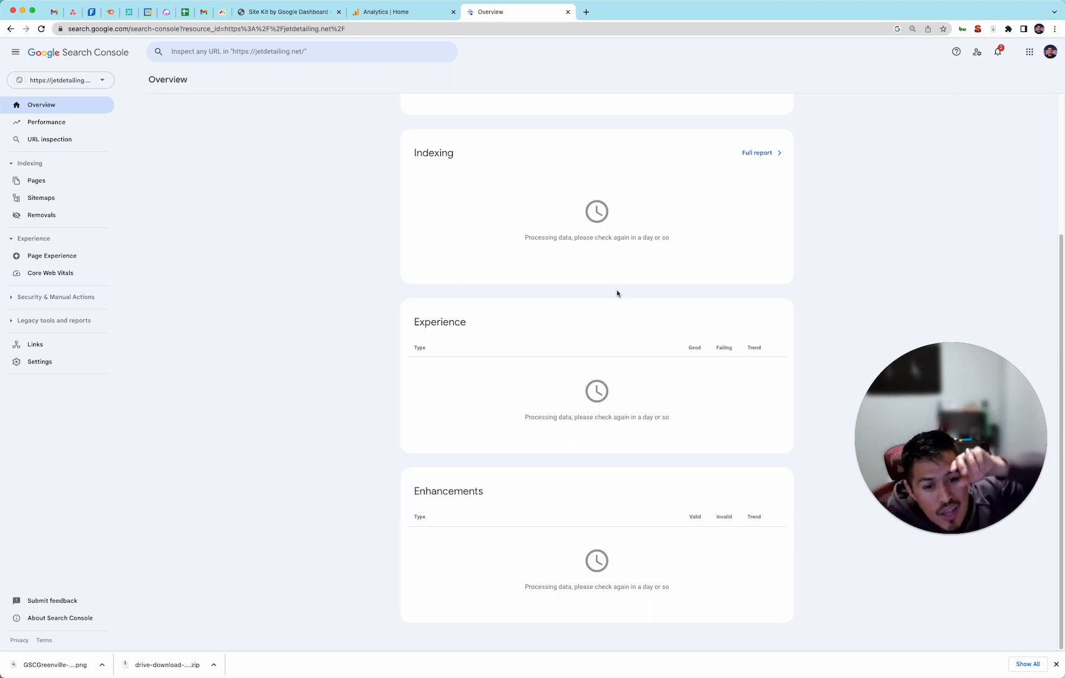
pyautogui.moveTo(551, 182)
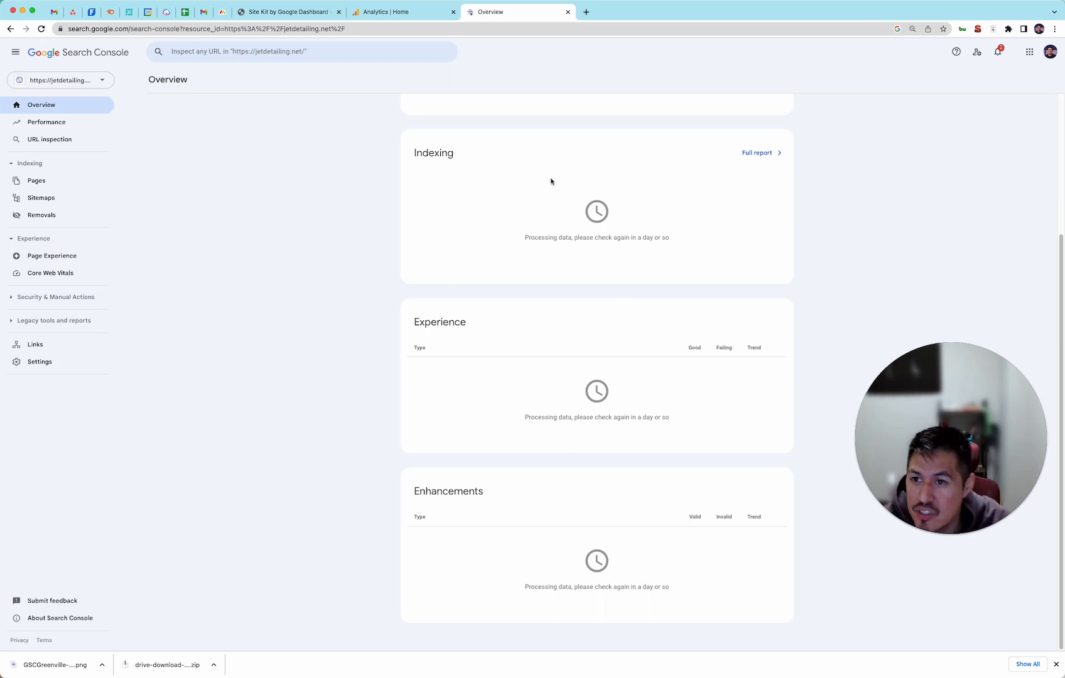
pyautogui.click(285, 11)
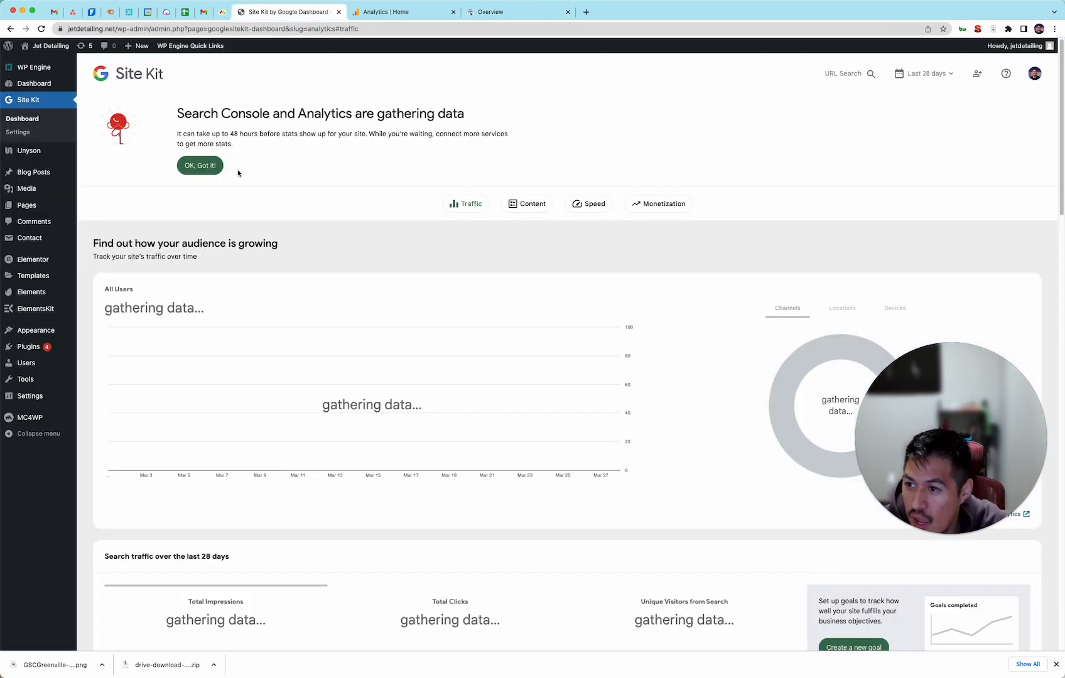
pyautogui.moveTo(169, 256)
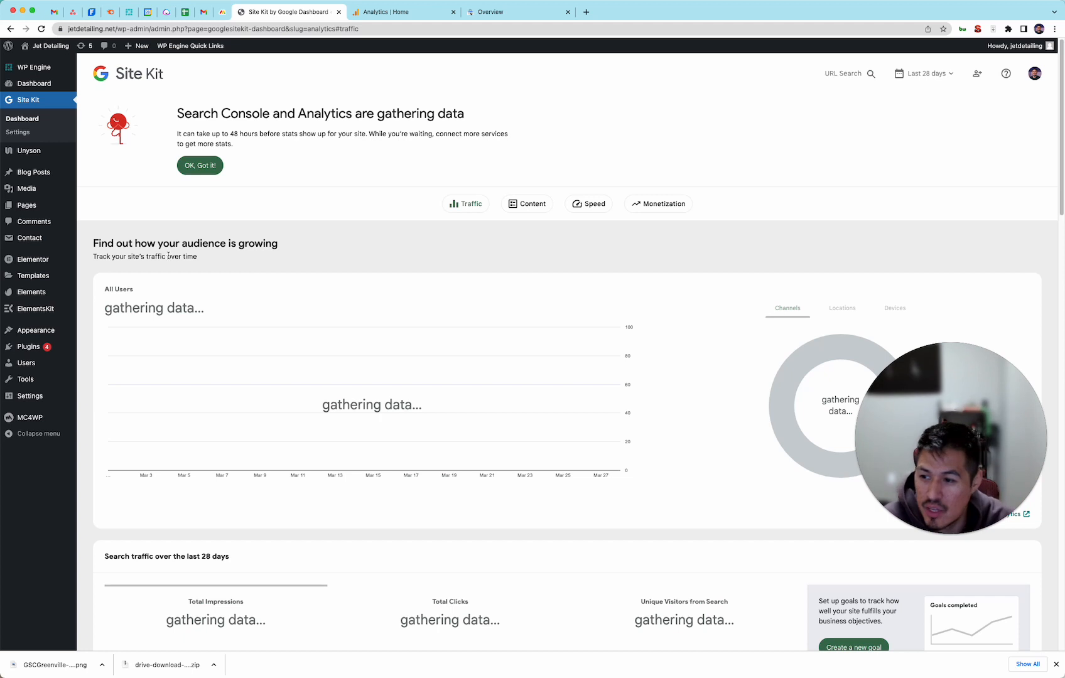
pyautogui.moveTo(863, 183)
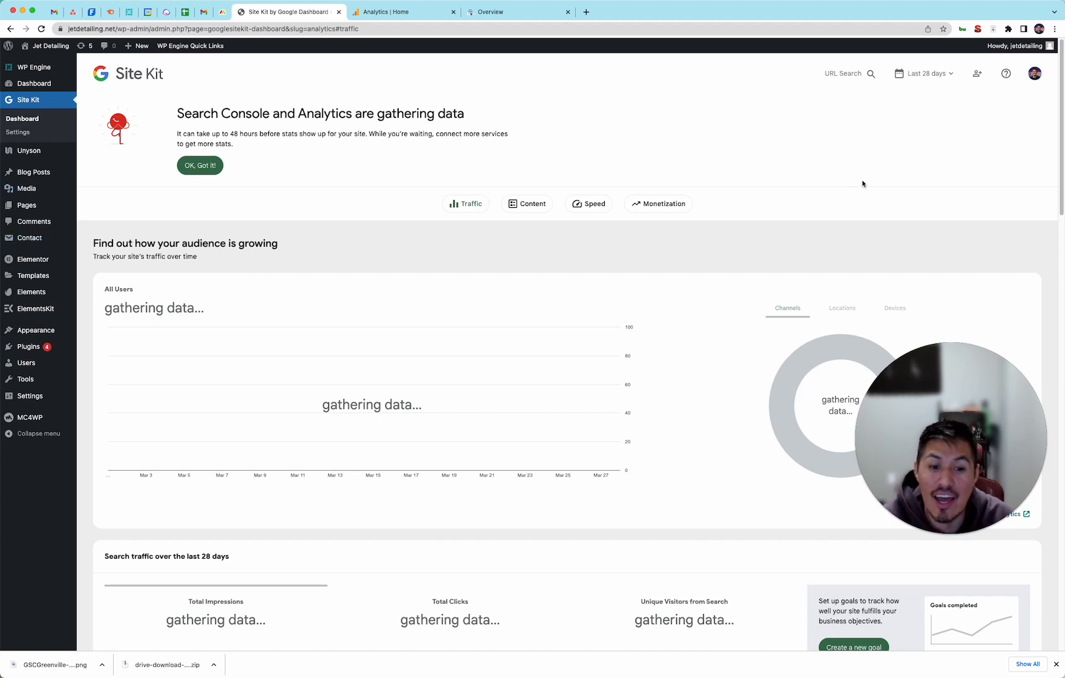
pyautogui.moveTo(813, 372)
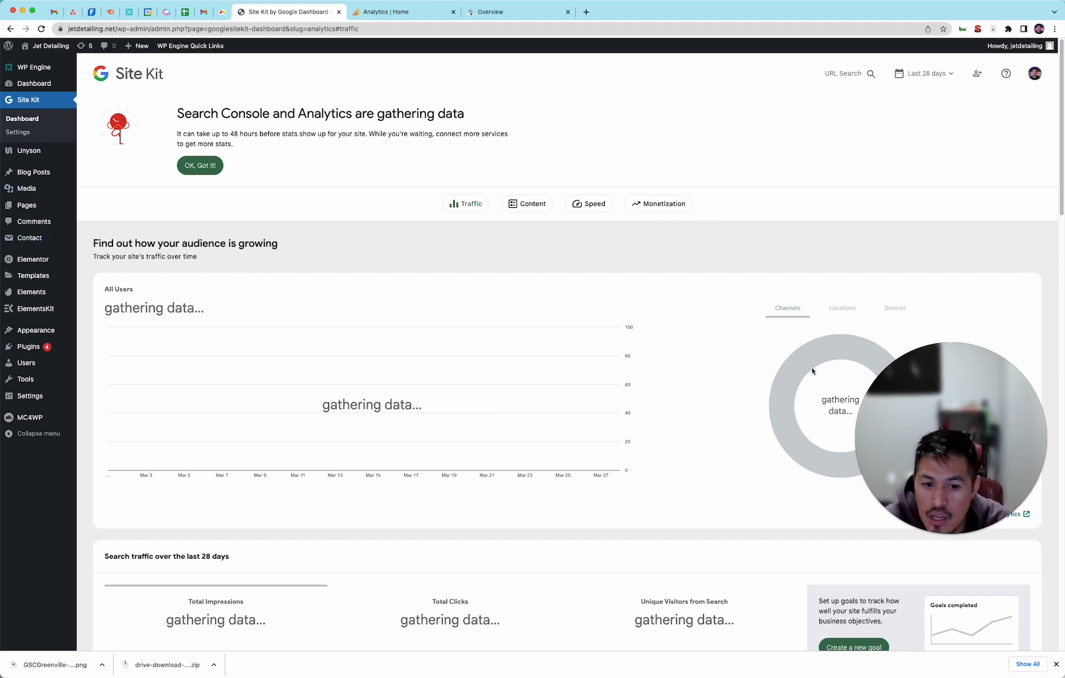